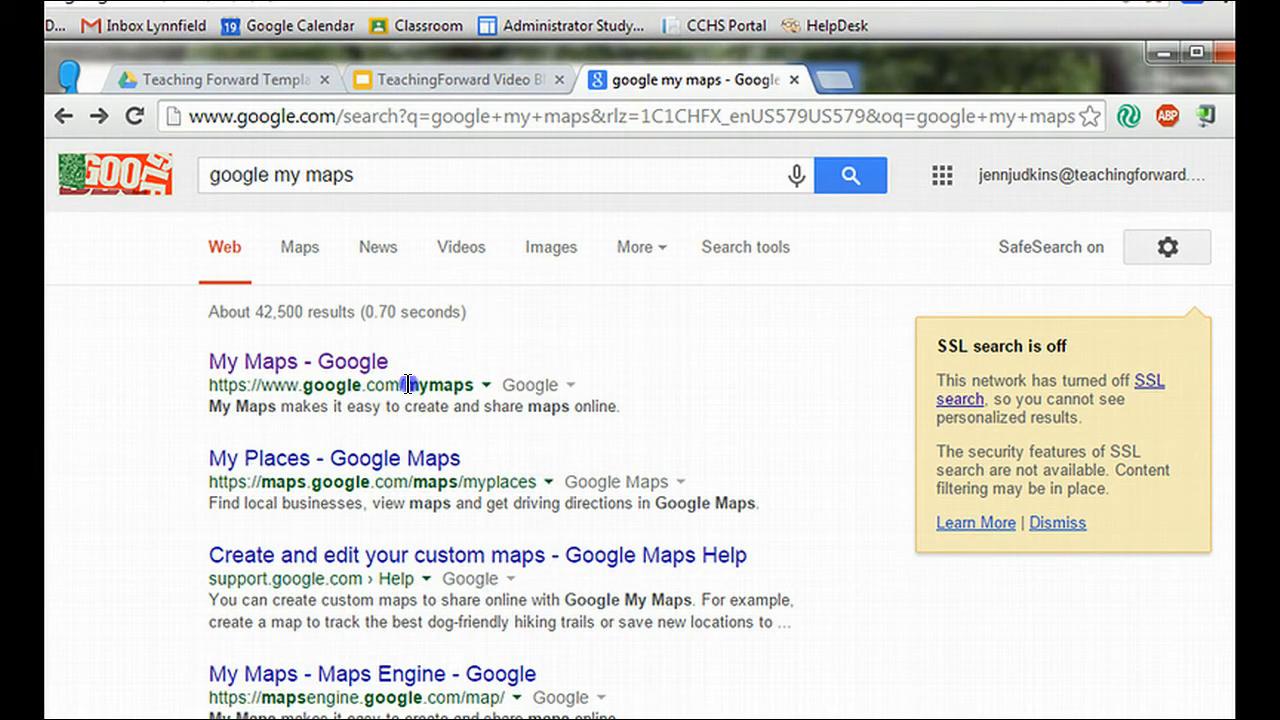
- Open the 'My Maps - Google' result from the Google Search results
{"action": "left_click", "coordinate": [298, 361]}
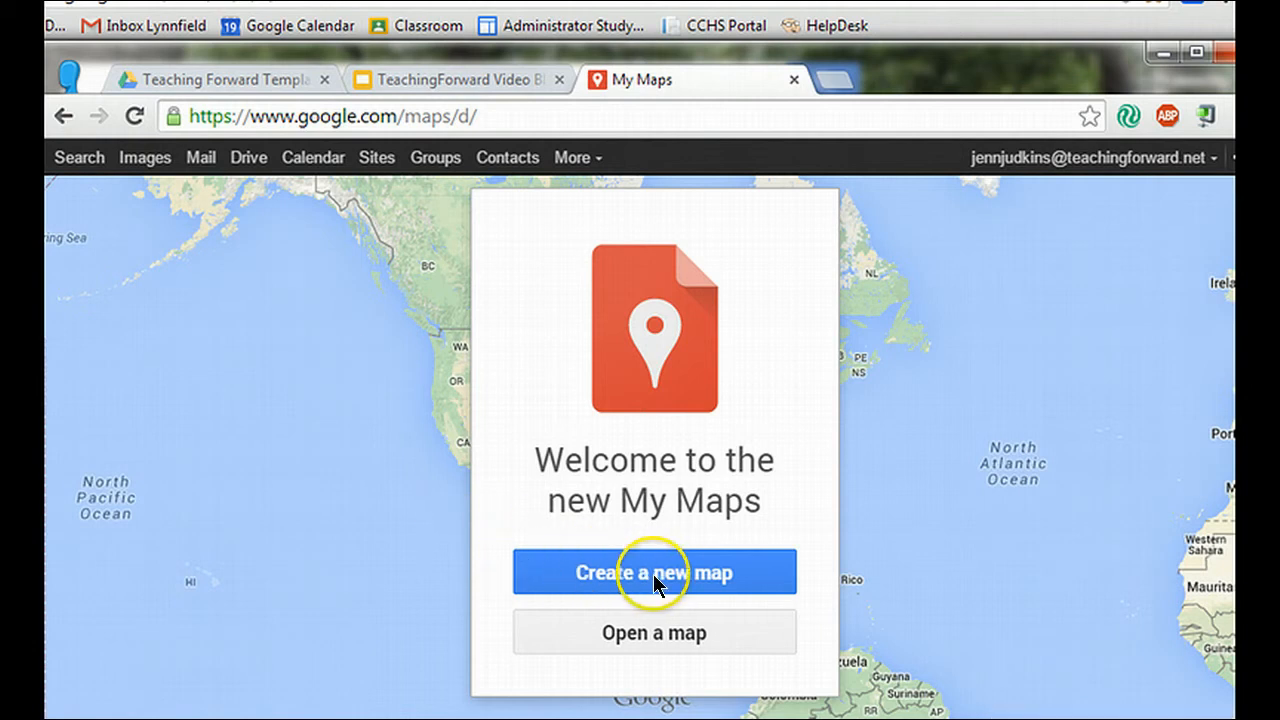
- Create a new untitled map from the My Maps welcome screen
{"action": "left_click", "coordinate": [654, 572]}
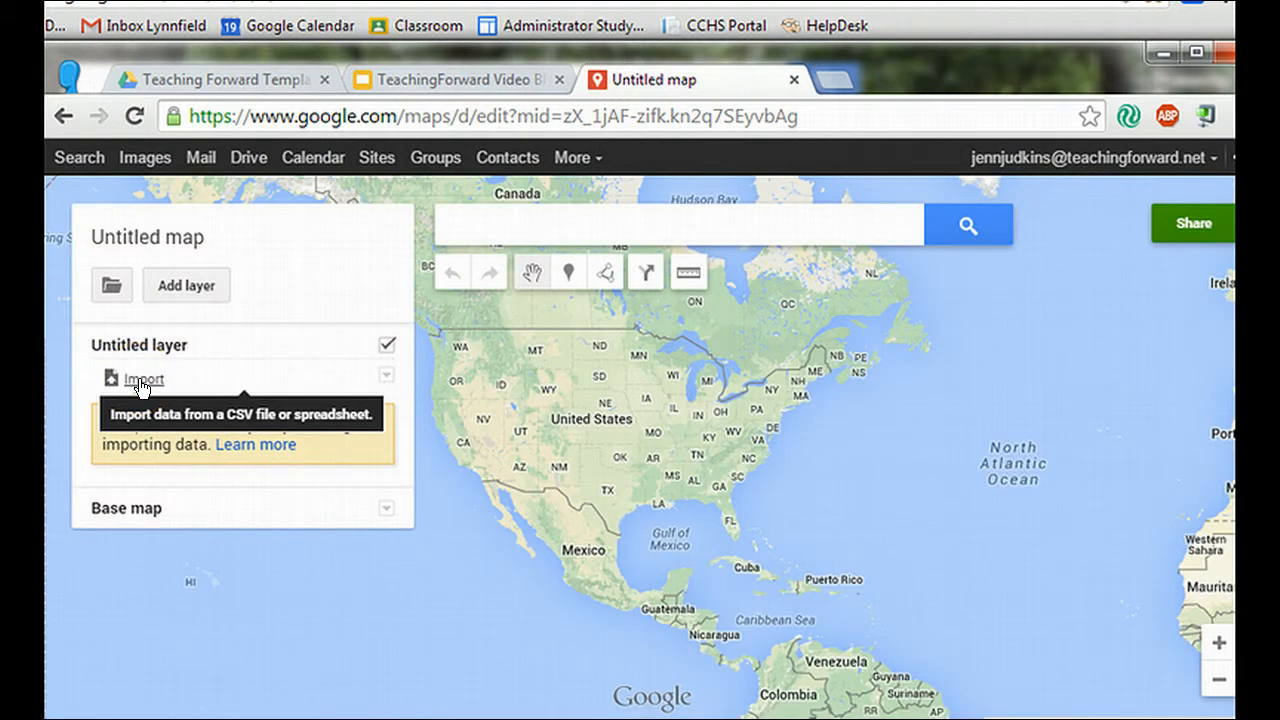
- Import the 'Weekly current event' spreadsheet from Google Drive into the untitled layer
{"action": "left_click", "coordinate": [143, 379]}
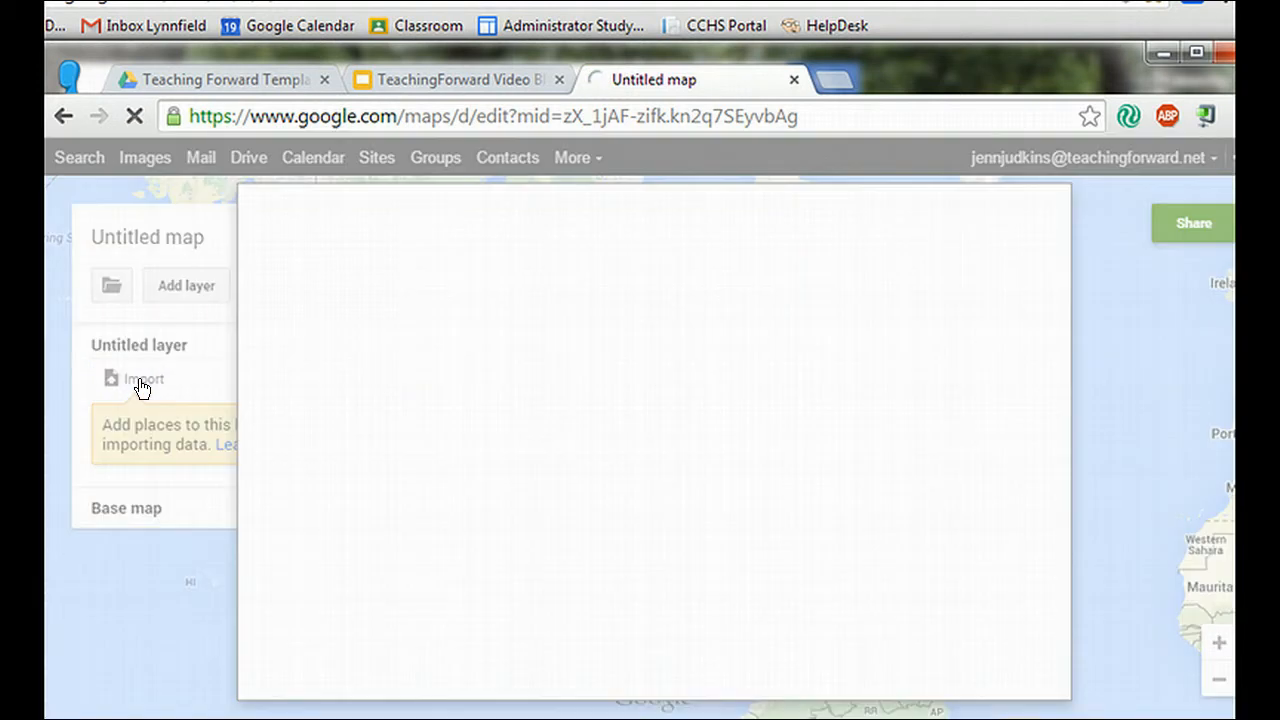
{"action": "left_click", "coordinate": [134, 378]}
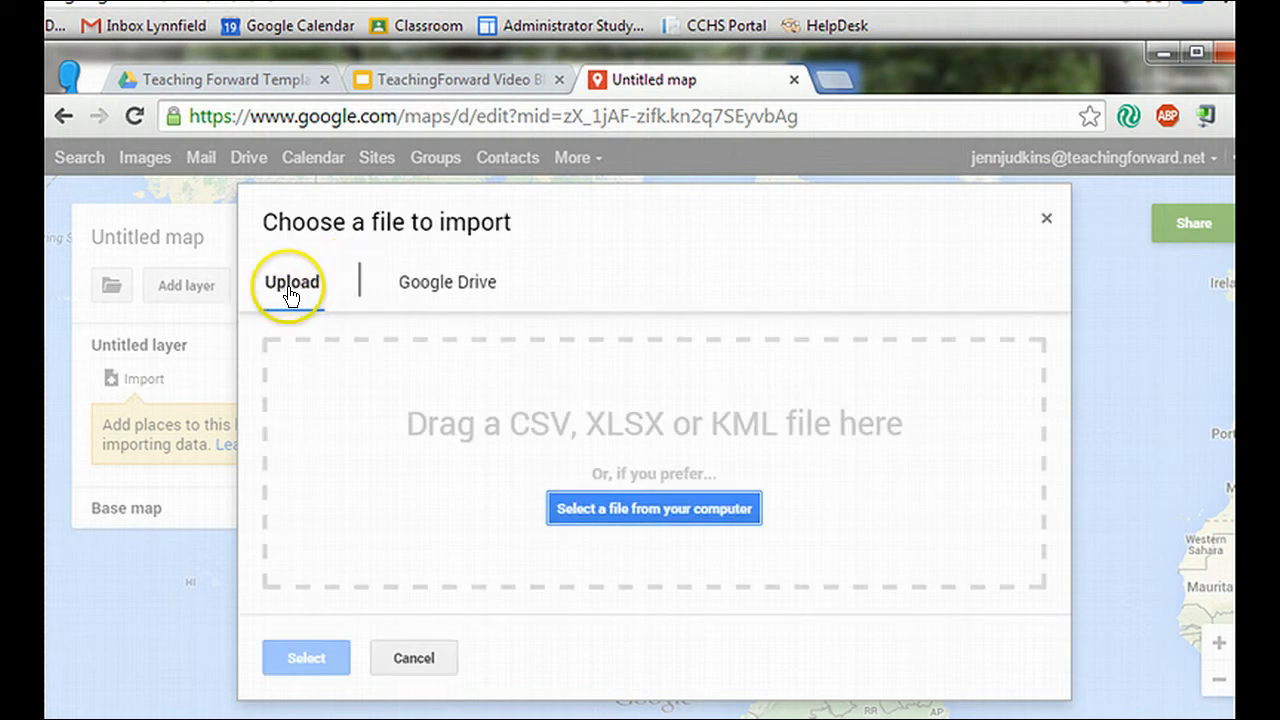
{"action": "left_click", "coordinate": [446, 281]}
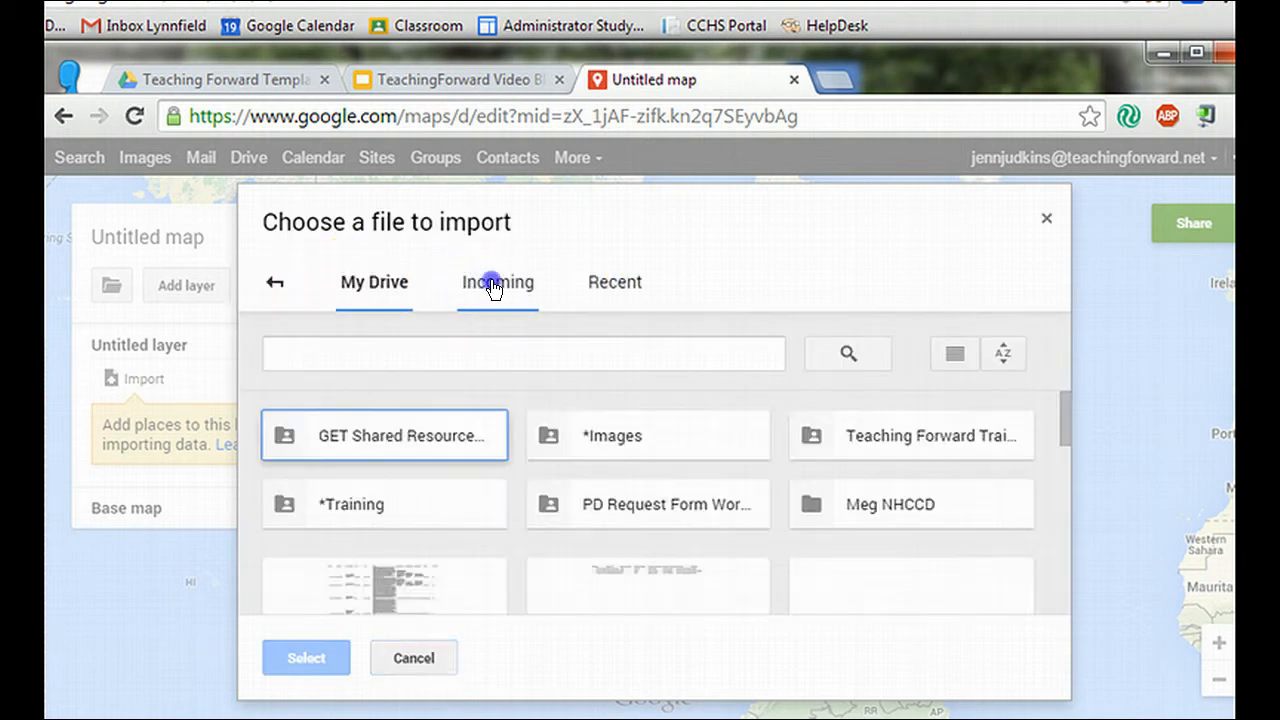
{"action": "left_click", "coordinate": [496, 282]}
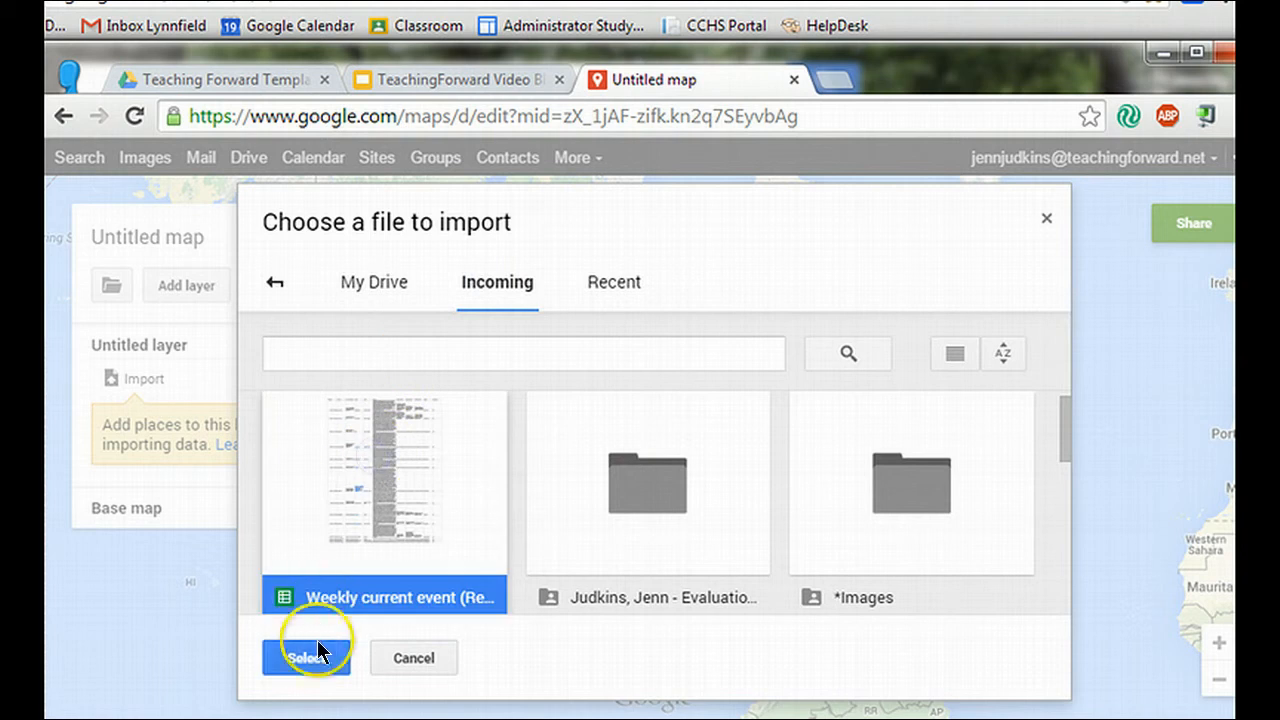
{"action": "left_click", "coordinate": [306, 658]}
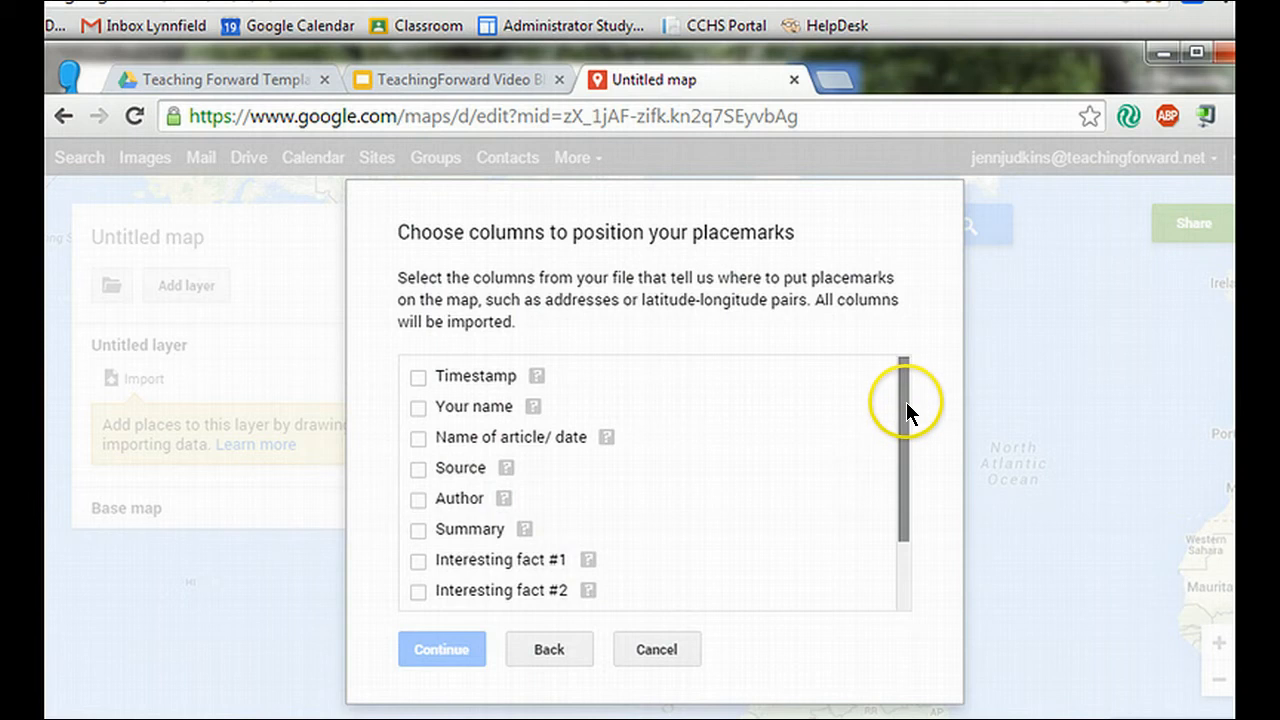
- Preview the Location column's sample values and use Location to position placemarks
{"action": "left_click_drag", "start_coordinate": [903, 410], "coordinate": [903, 475]}
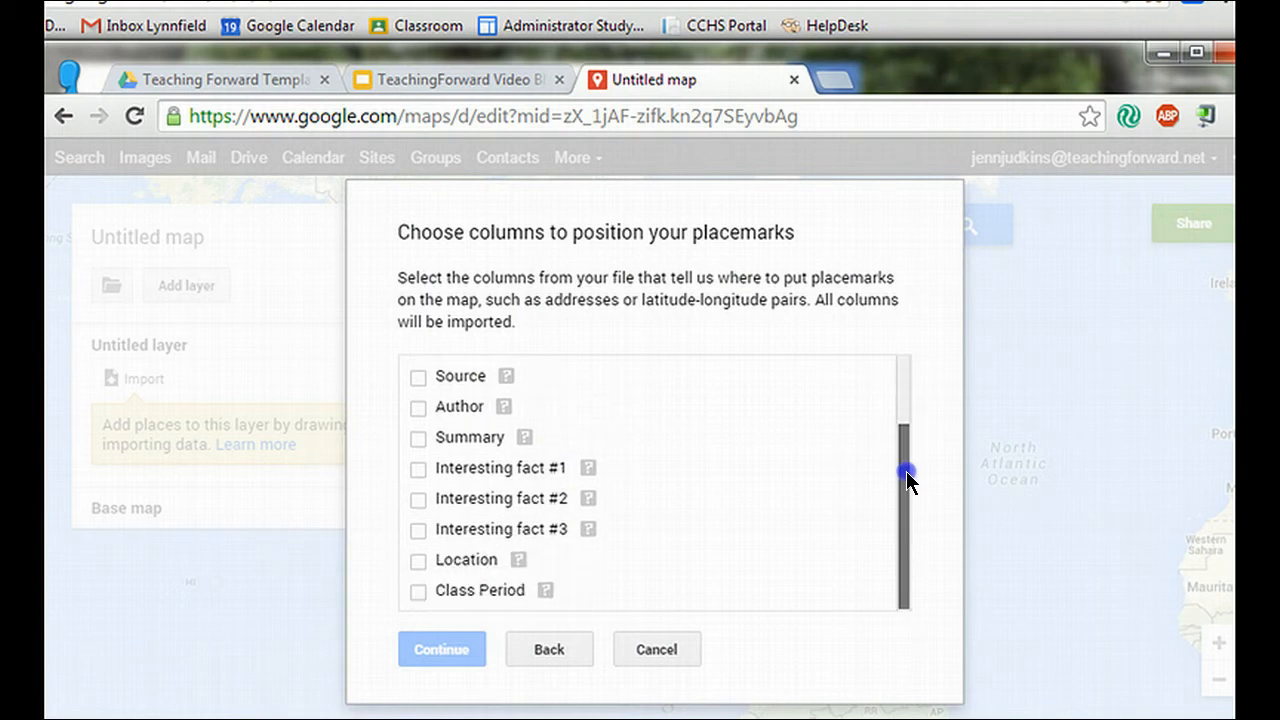
{"action": "scroll", "scroll_direction": "up", "scroll_amount": 3}
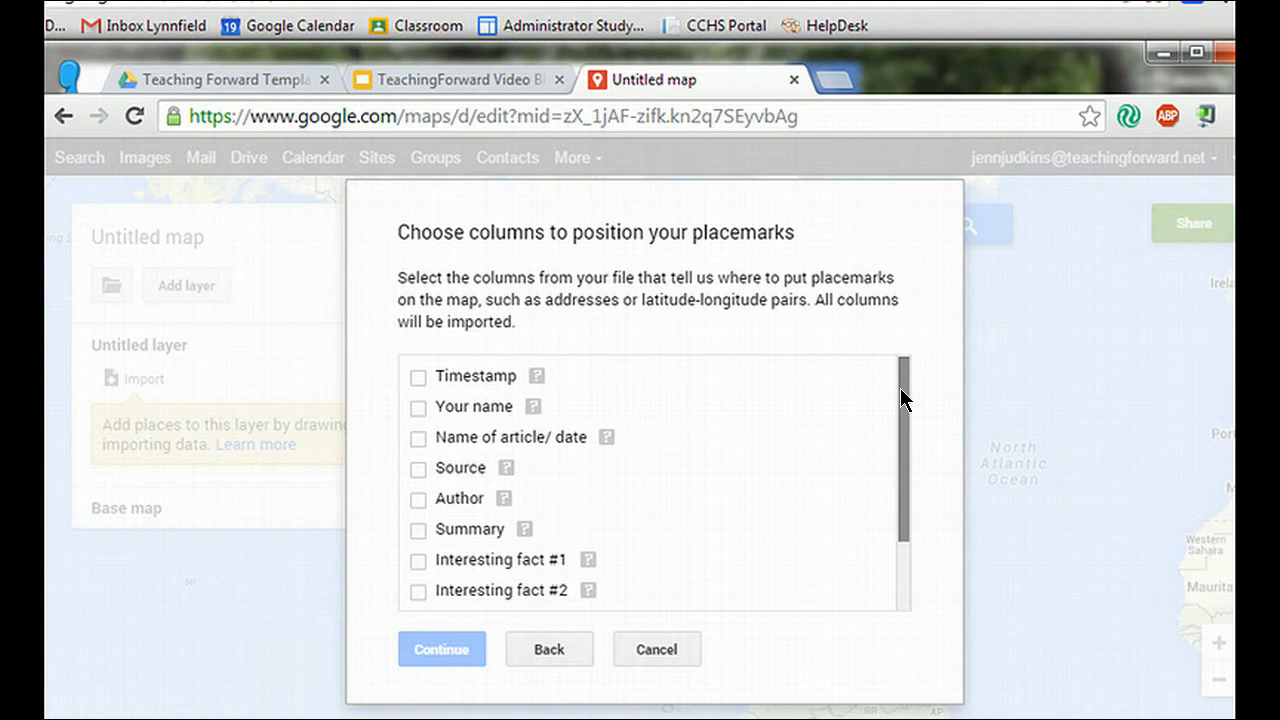
{"action": "mouse_move", "coordinate": [903, 405]}
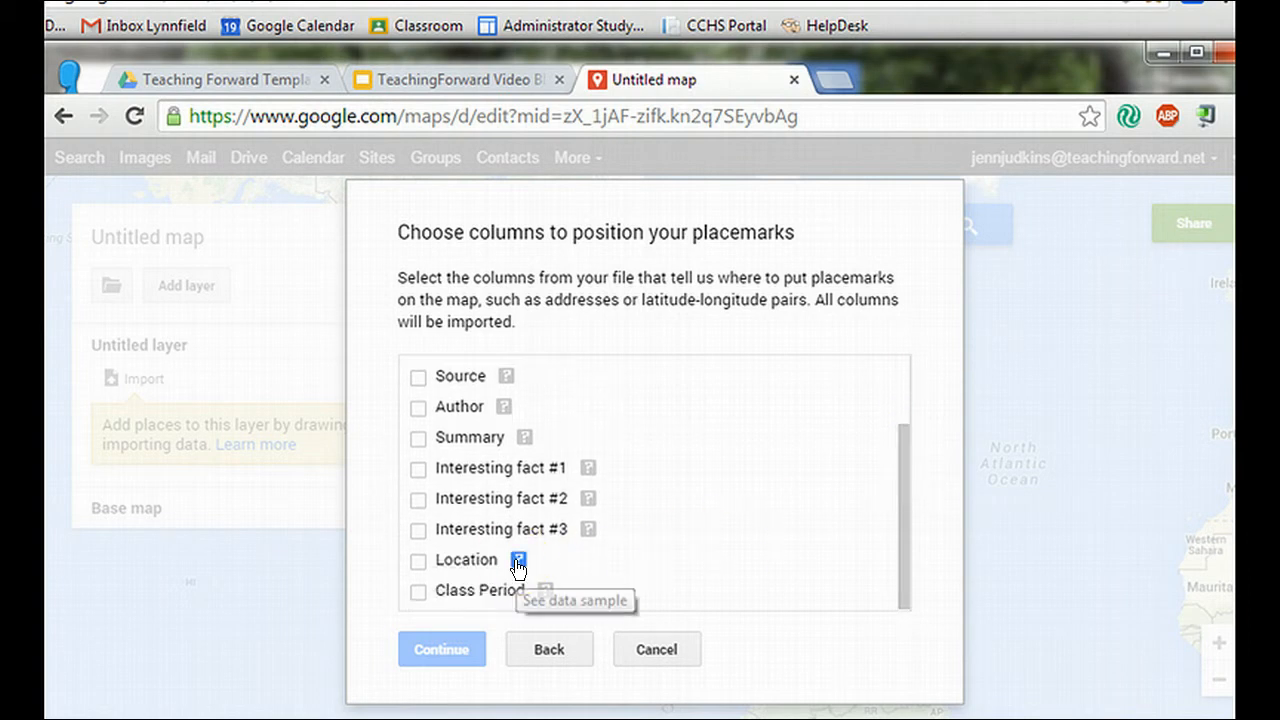
{"action": "left_click", "coordinate": [518, 559]}
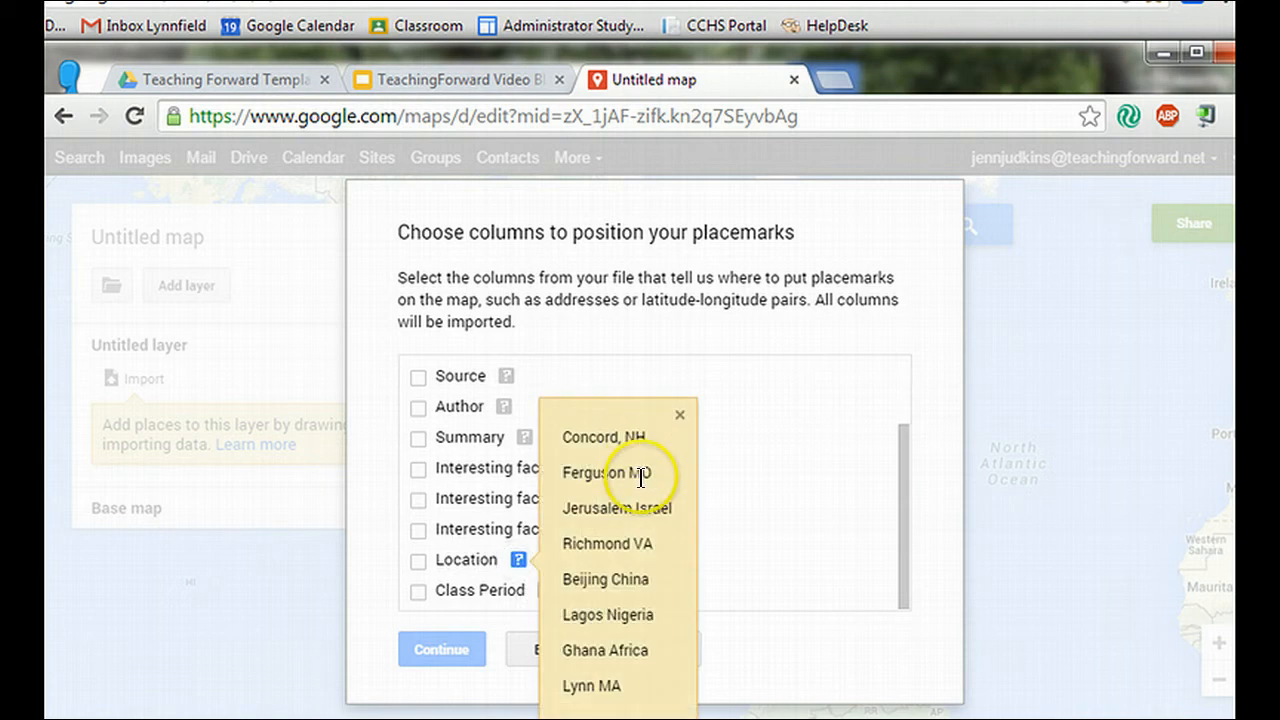
{"action": "mouse_move", "coordinate": [628, 655]}
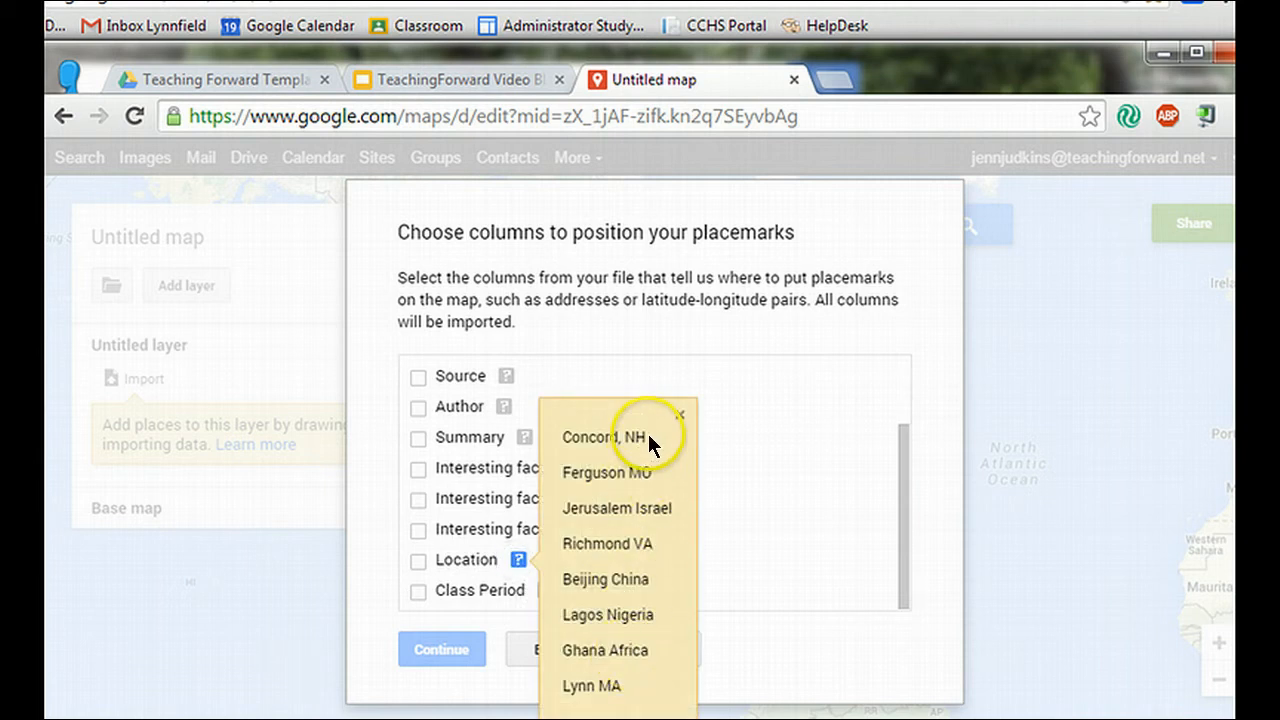
{"action": "mouse_move", "coordinate": [688, 521]}
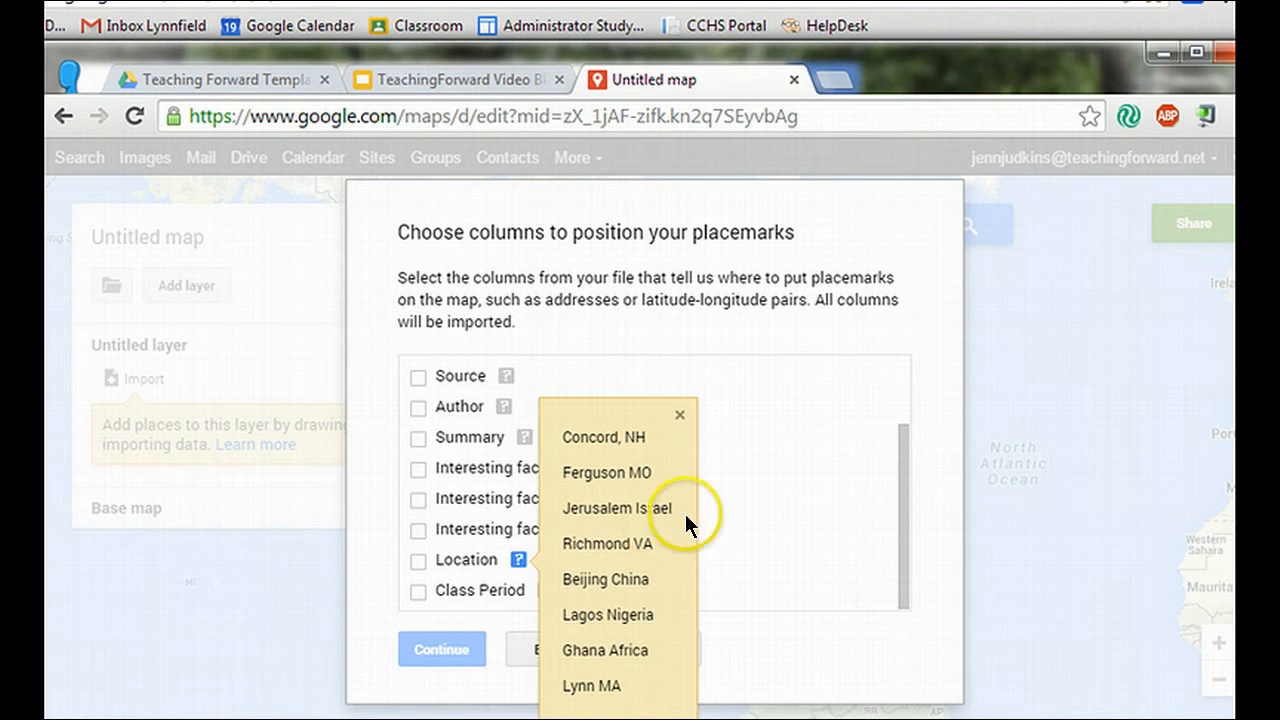
{"action": "left_click", "coordinate": [418, 559]}
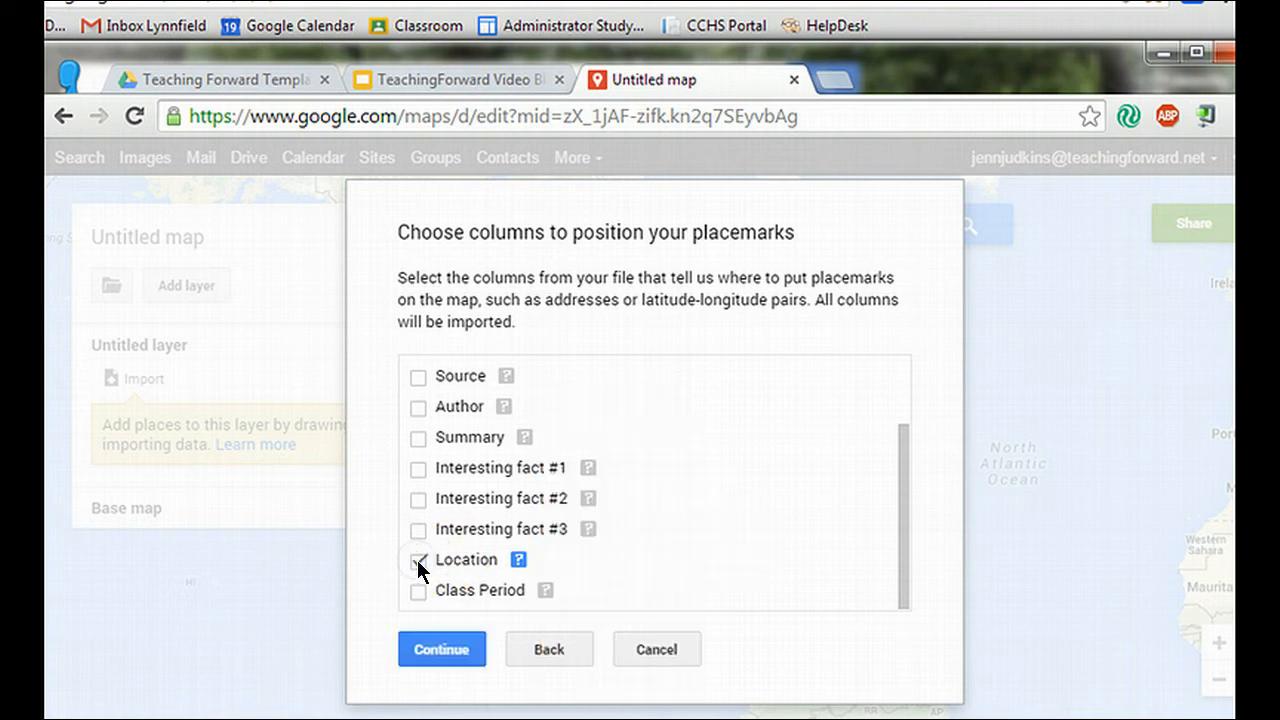
{"action": "left_click", "coordinate": [441, 649]}
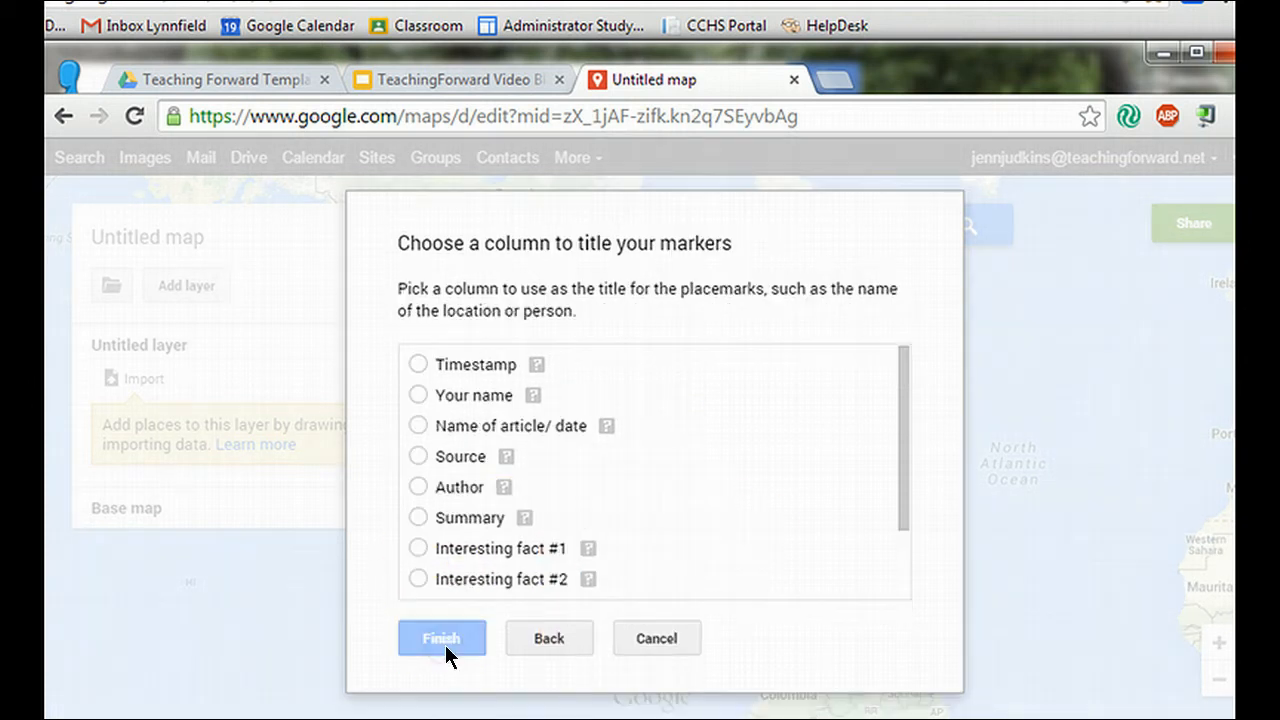
{"action": "mouse_move", "coordinate": [903, 388]}
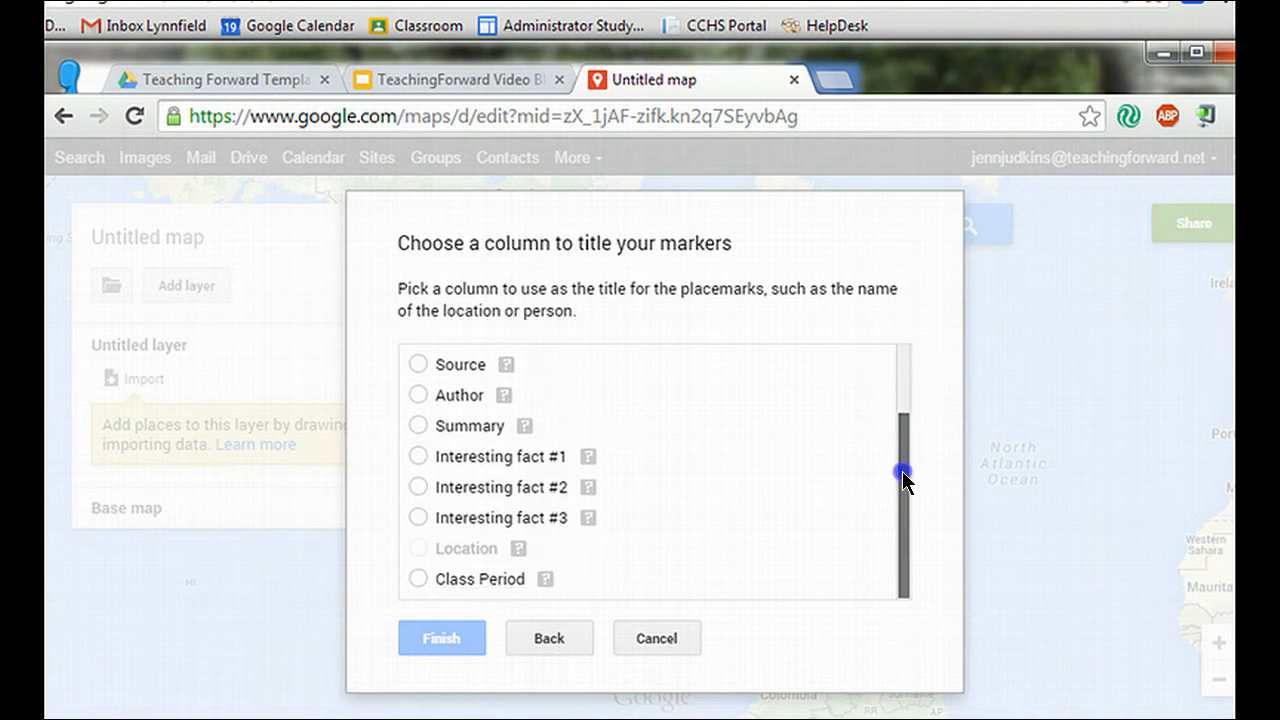
- Choose 'Name of article/ date' as the marker title column and finish importing
{"action": "left_click_drag", "start_coordinate": [904, 475], "coordinate": [912, 382]}
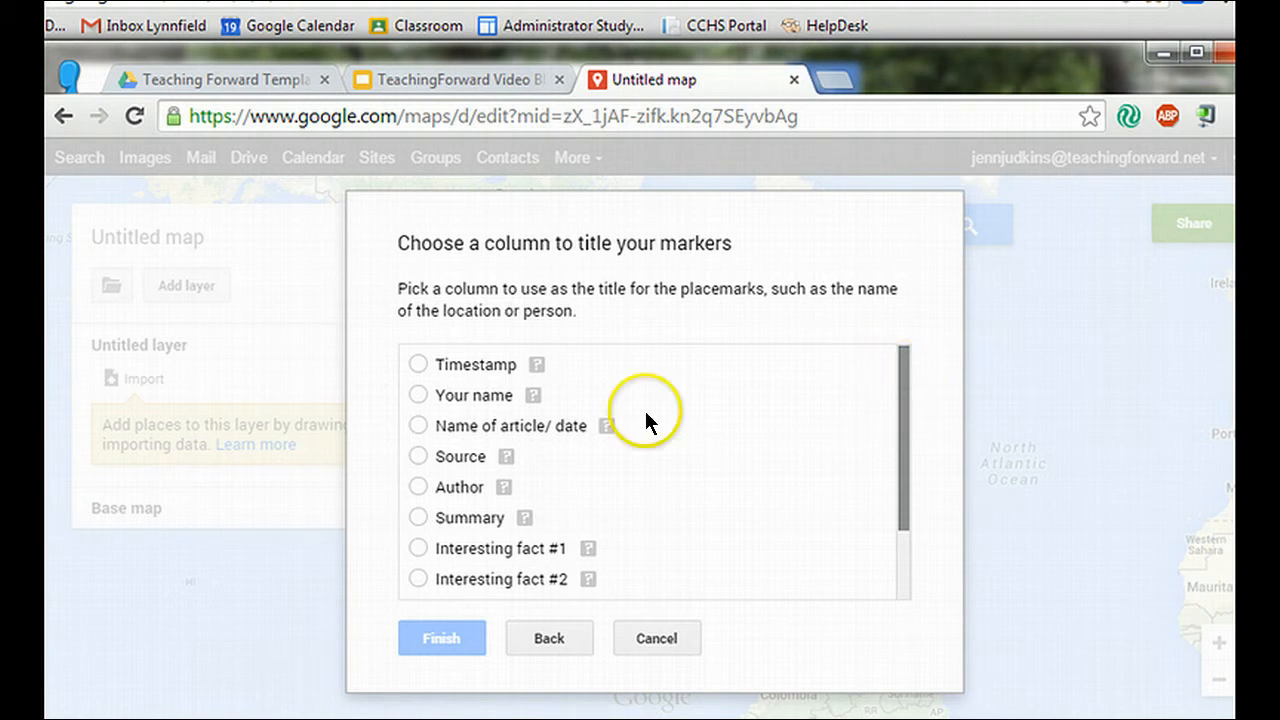
{"action": "left_click", "coordinate": [418, 425]}
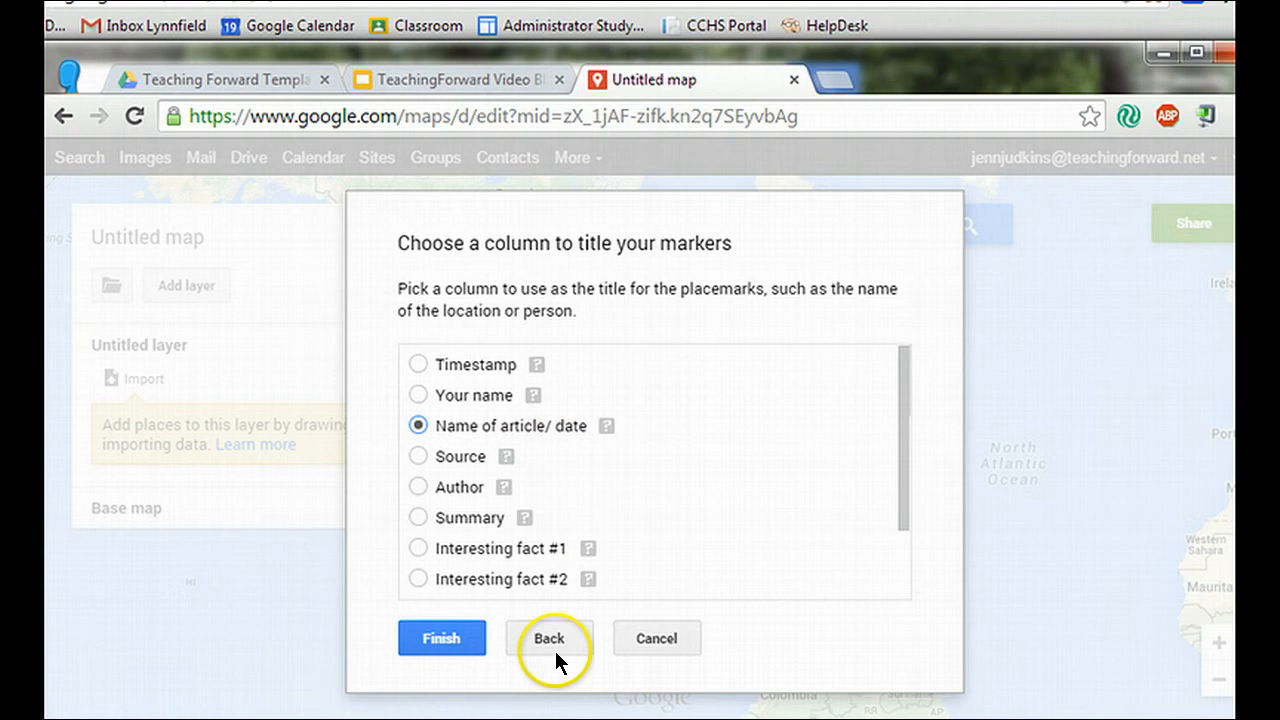
{"action": "left_click", "coordinate": [441, 638]}
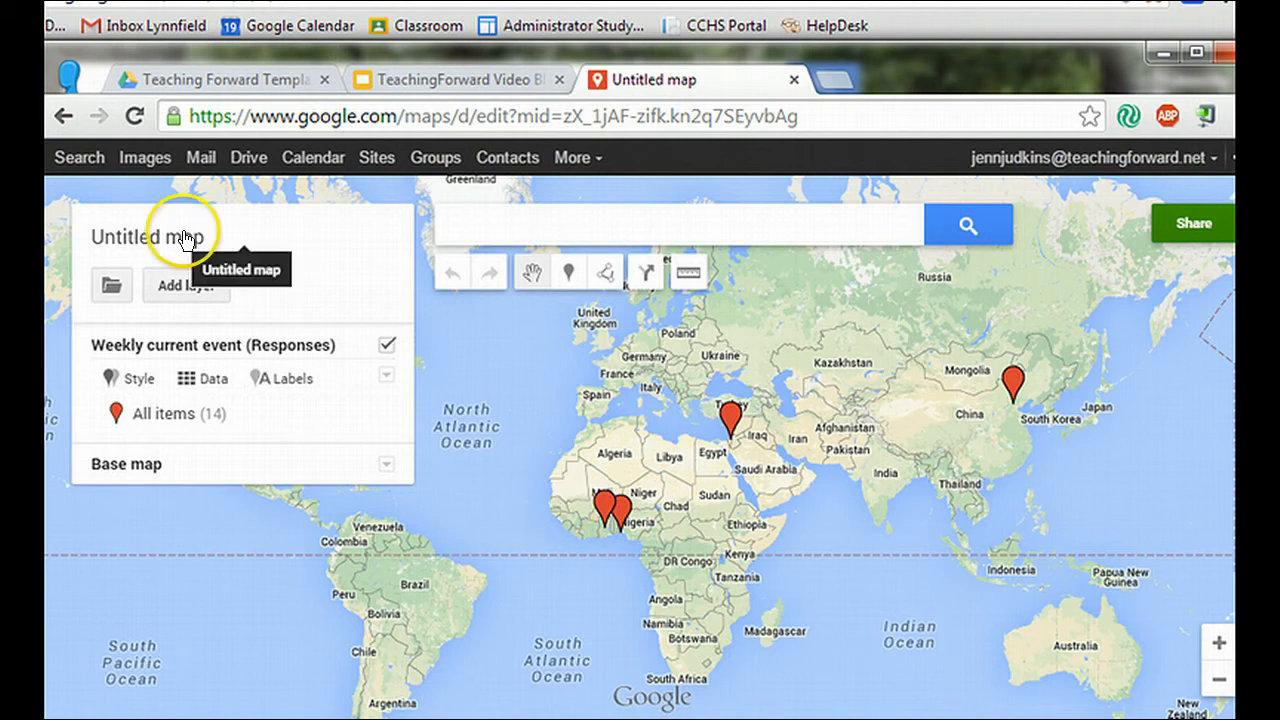
- Save the map title 'Current Events' and description 'Shared by students'
{"action": "left_click", "coordinate": [147, 237]}
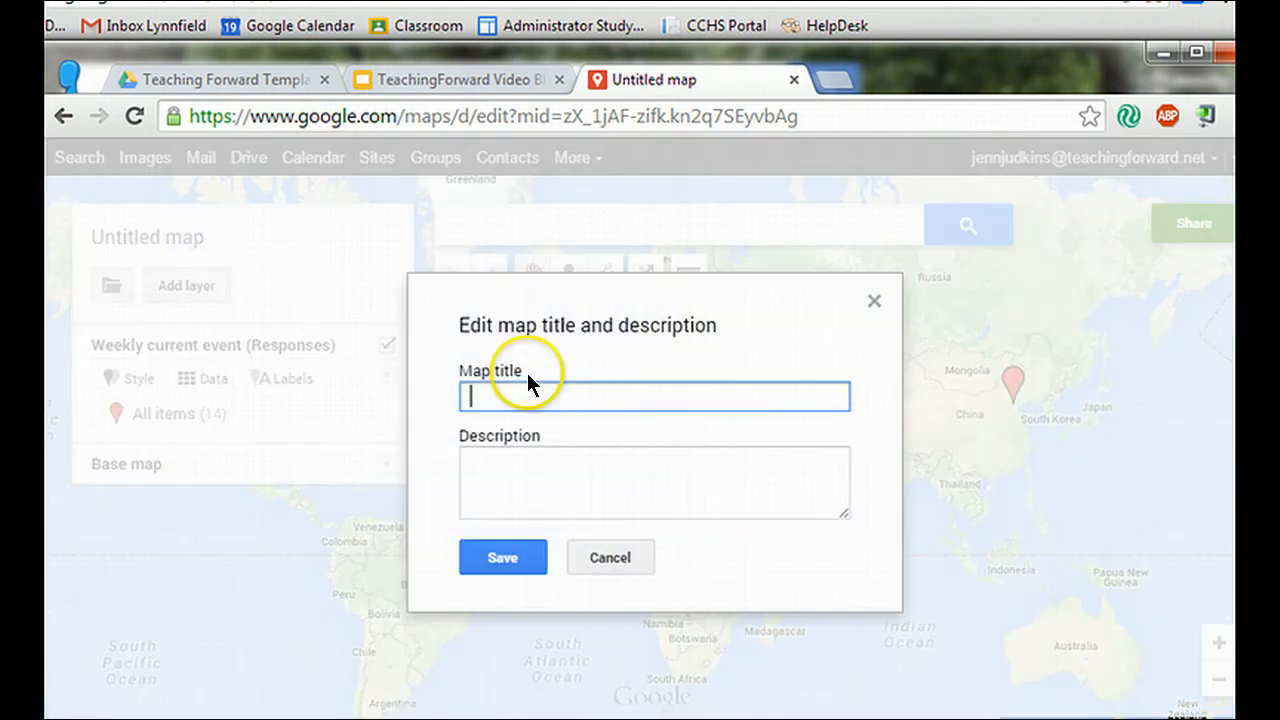
{"action": "type", "text": "Current Events"}
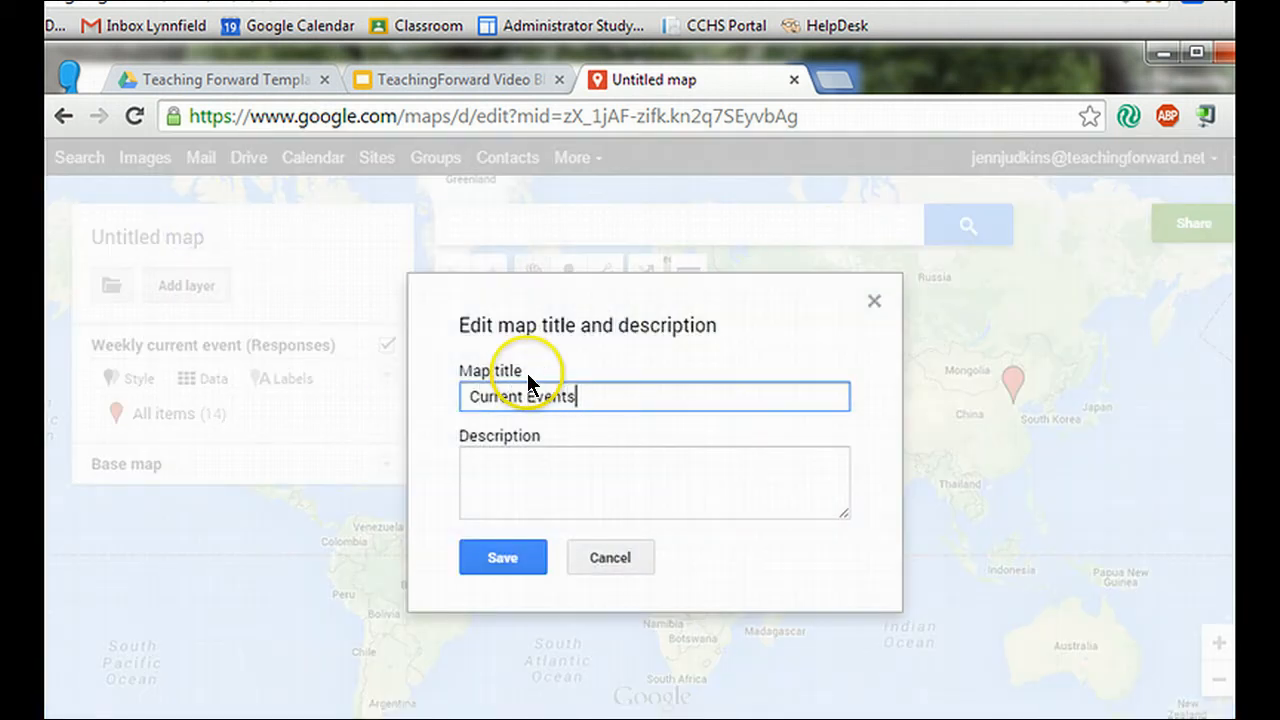
{"action": "type", "text": "Shared by students"}
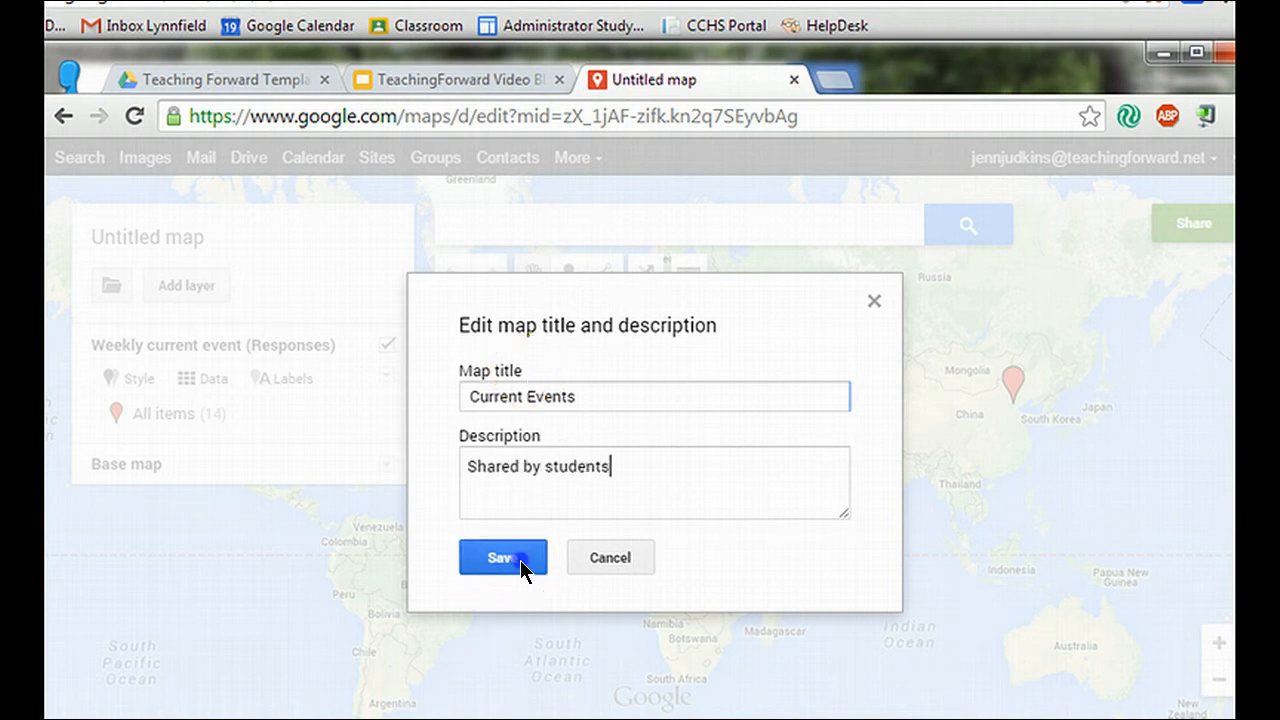
{"action": "left_click", "coordinate": [502, 557]}
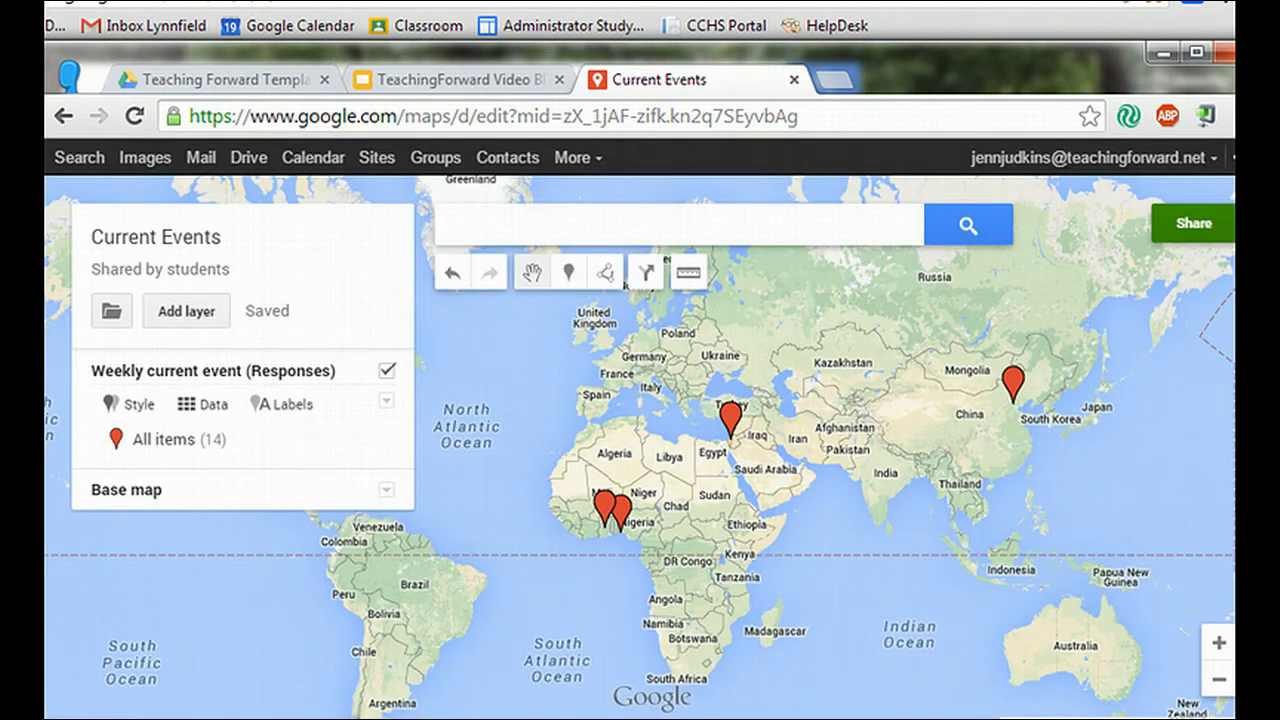
{"action": "mouse_move", "coordinate": [1195, 237]}
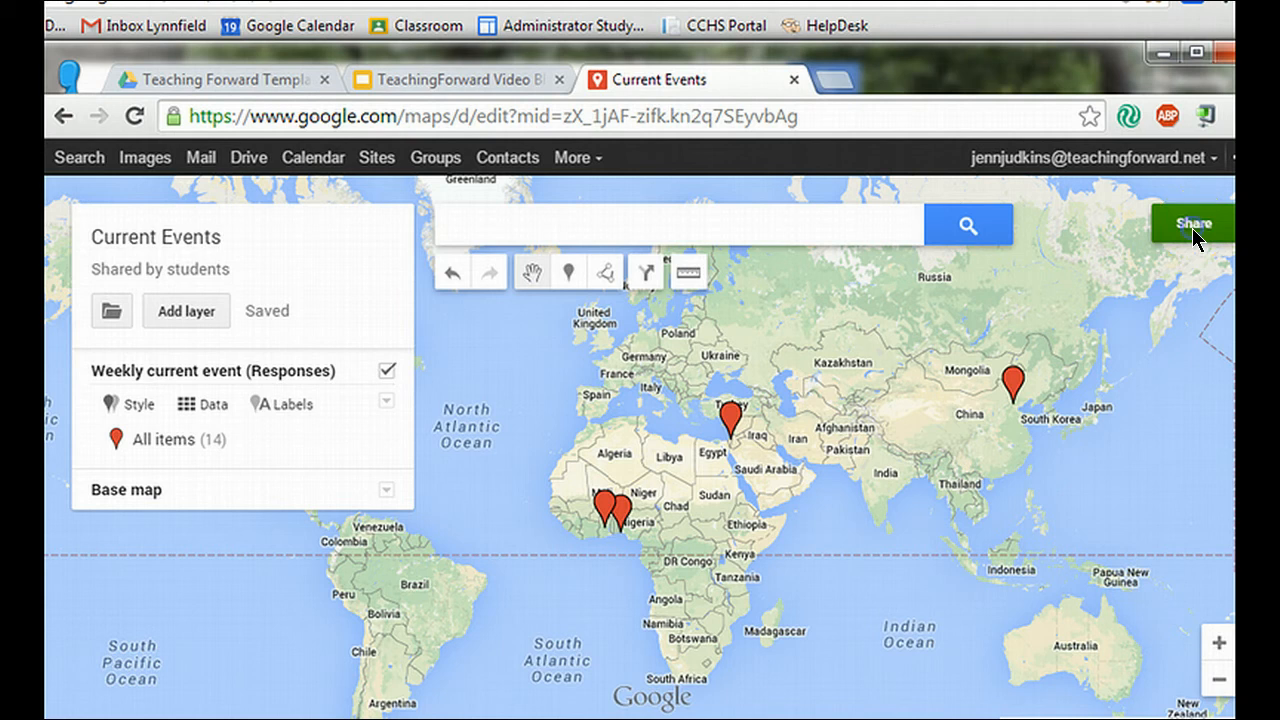
- Set link sharing to 'Anyone with the link' can view, then close sharing settings
{"action": "left_click", "coordinate": [1192, 223]}
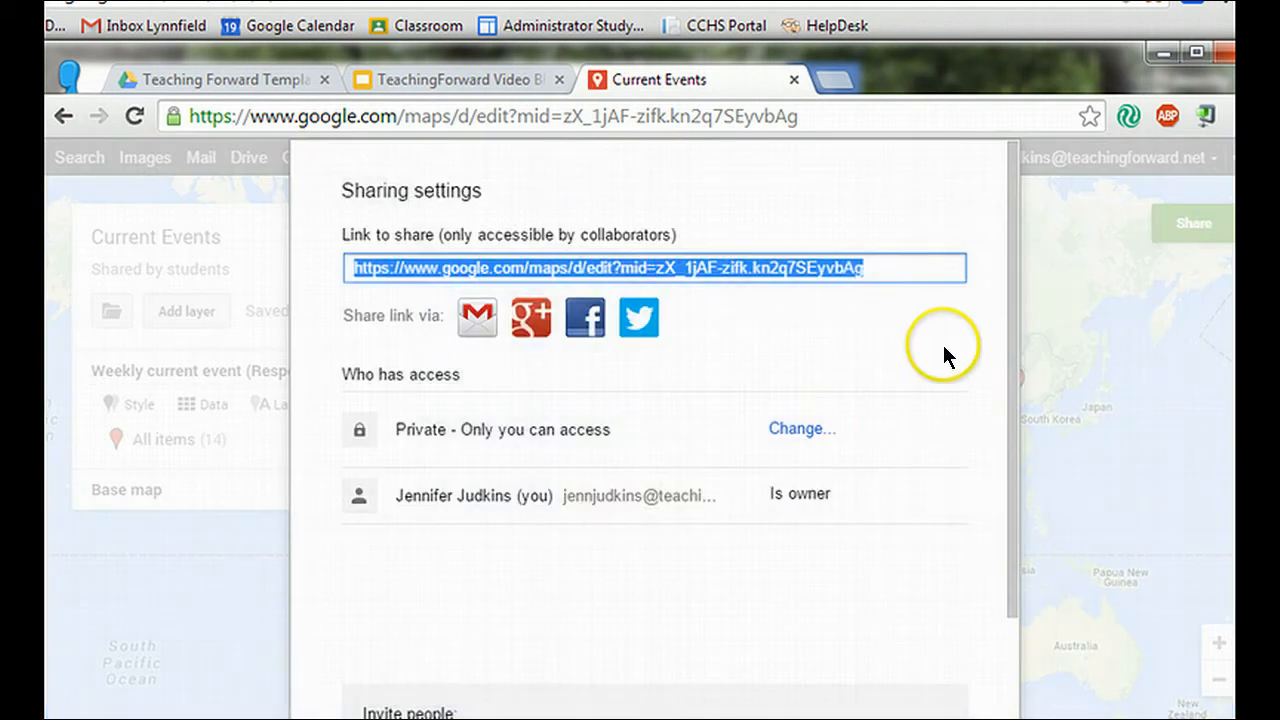
{"action": "mouse_move", "coordinate": [794, 428]}
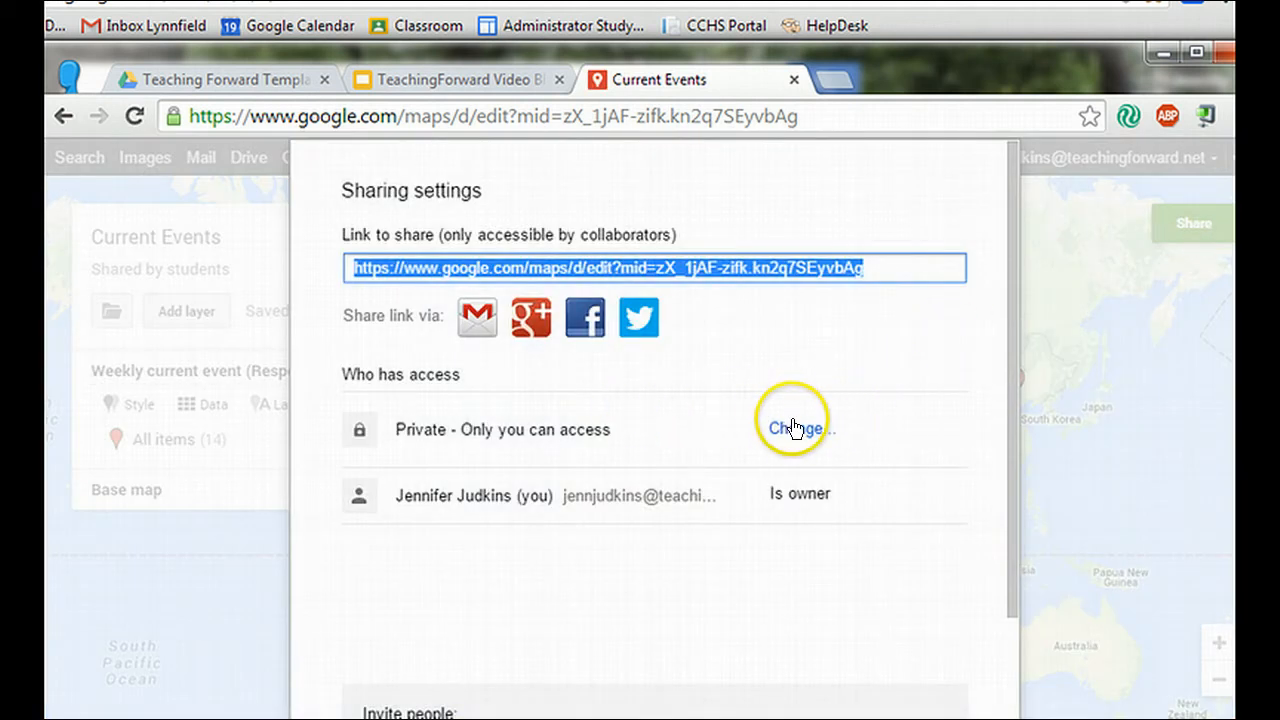
{"action": "left_click", "coordinate": [795, 428]}
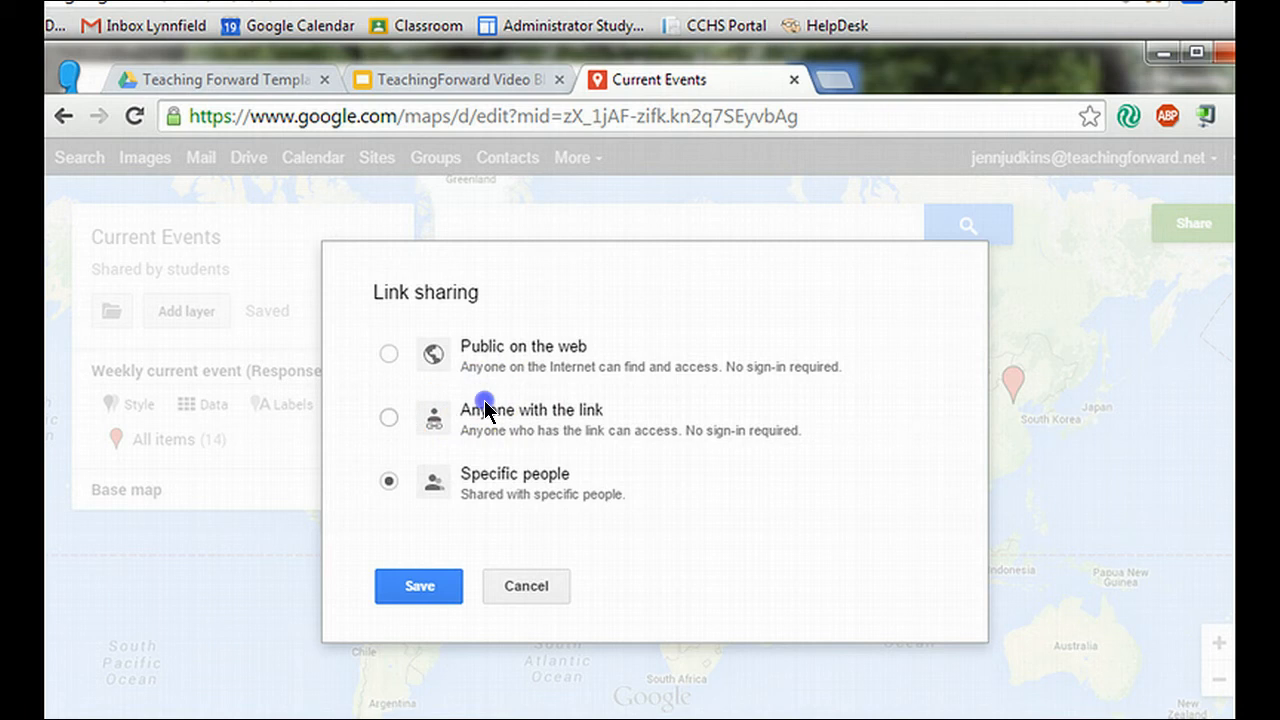
{"action": "left_click", "coordinate": [388, 417]}
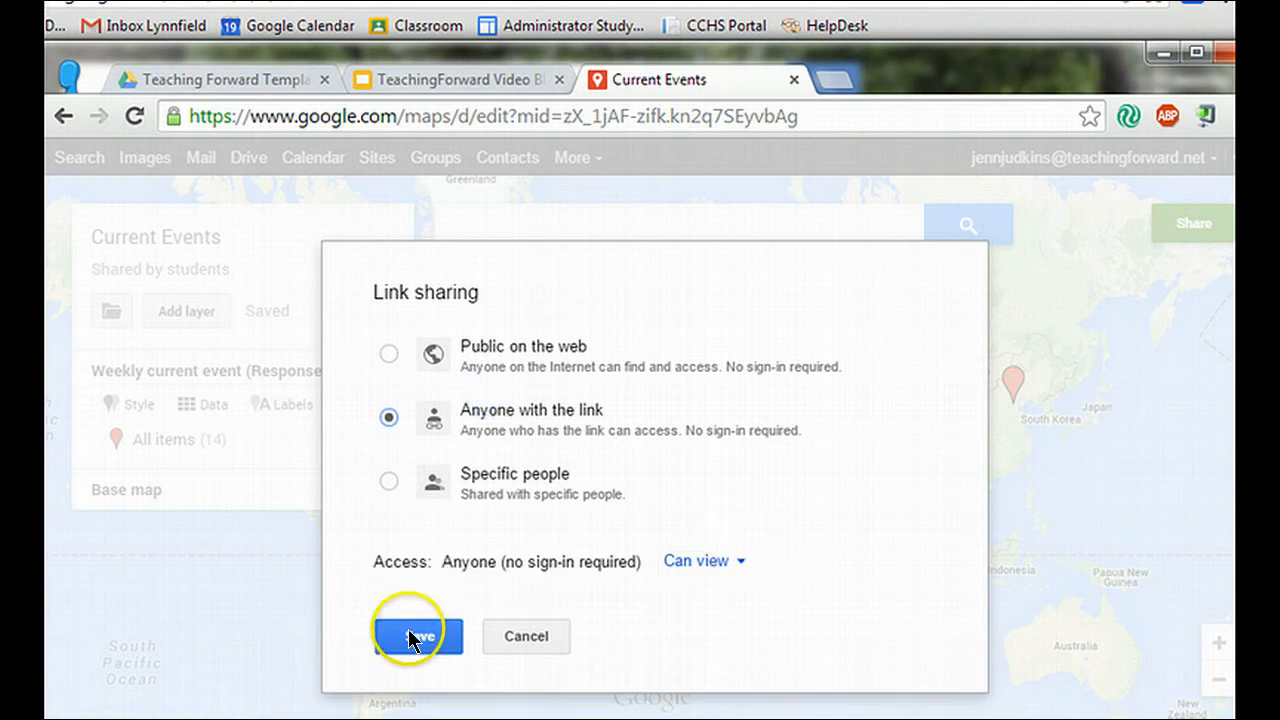
{"action": "left_click", "coordinate": [410, 636]}
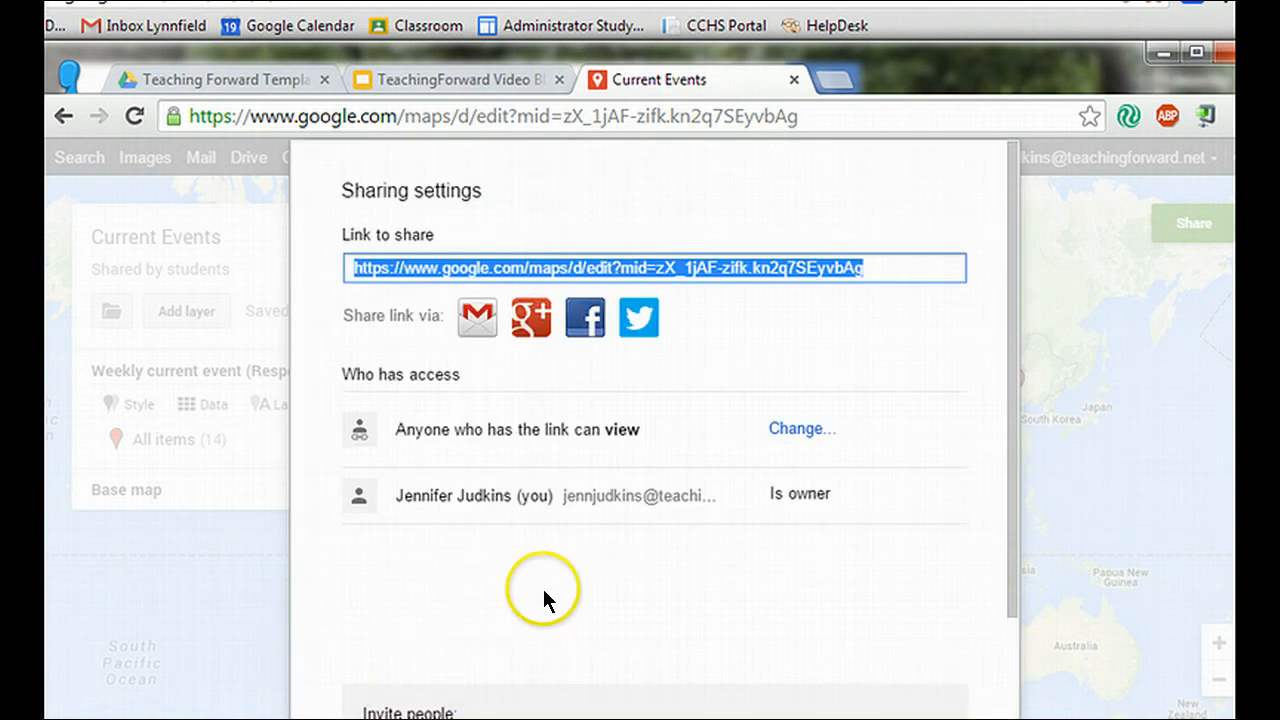
{"action": "mouse_move", "coordinate": [685, 608]}
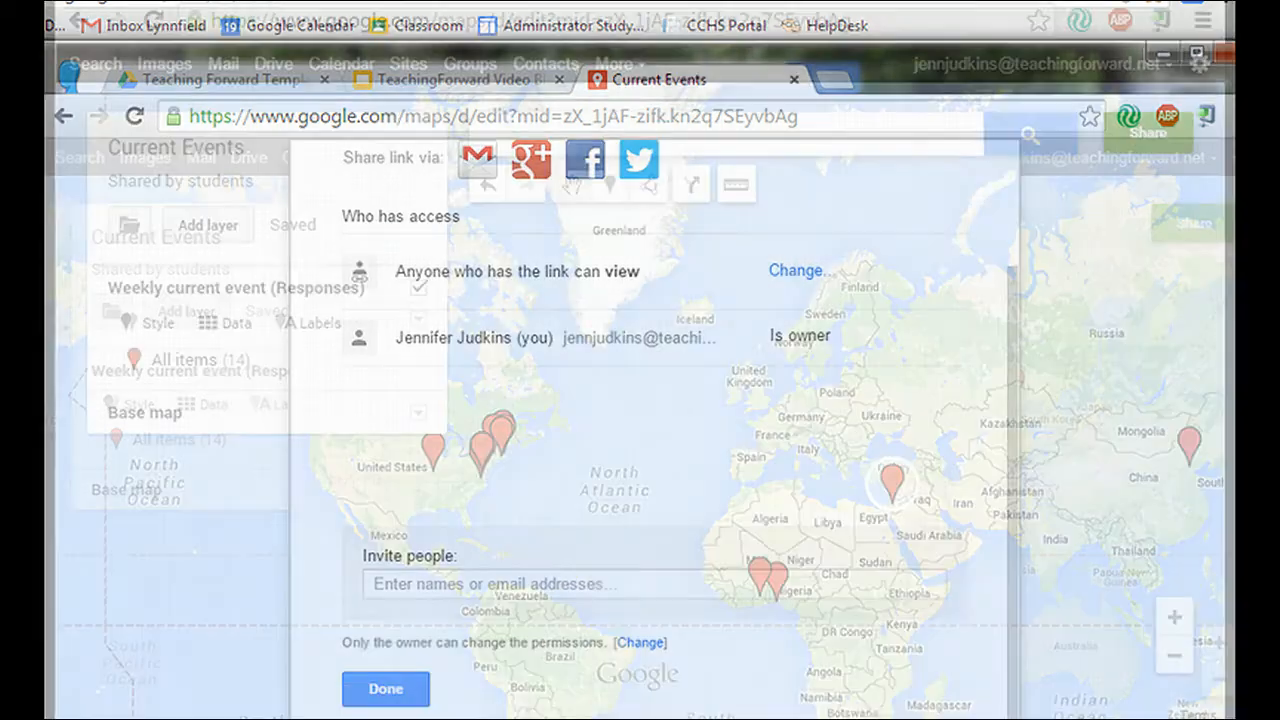
{"action": "left_click", "coordinate": [385, 689]}
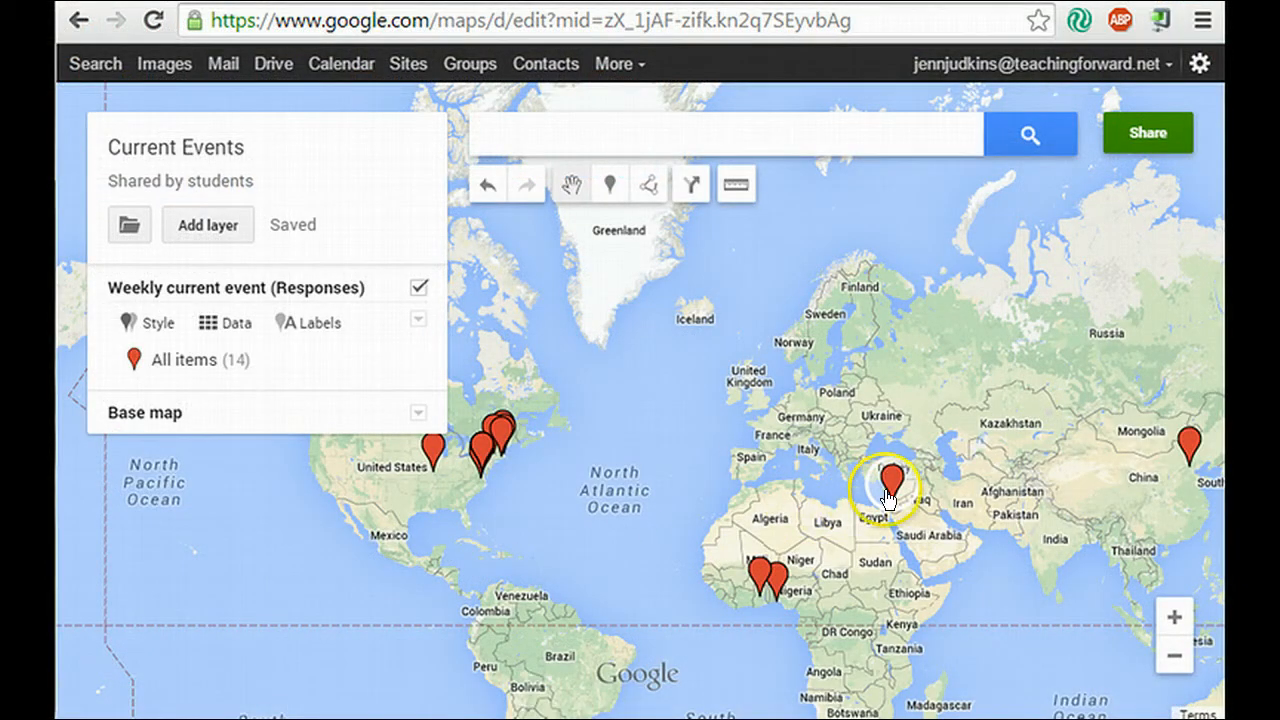
- Open the Jerusalem pin's info window and scroll to its Location and Class Period fields
{"action": "left_click", "coordinate": [888, 475]}
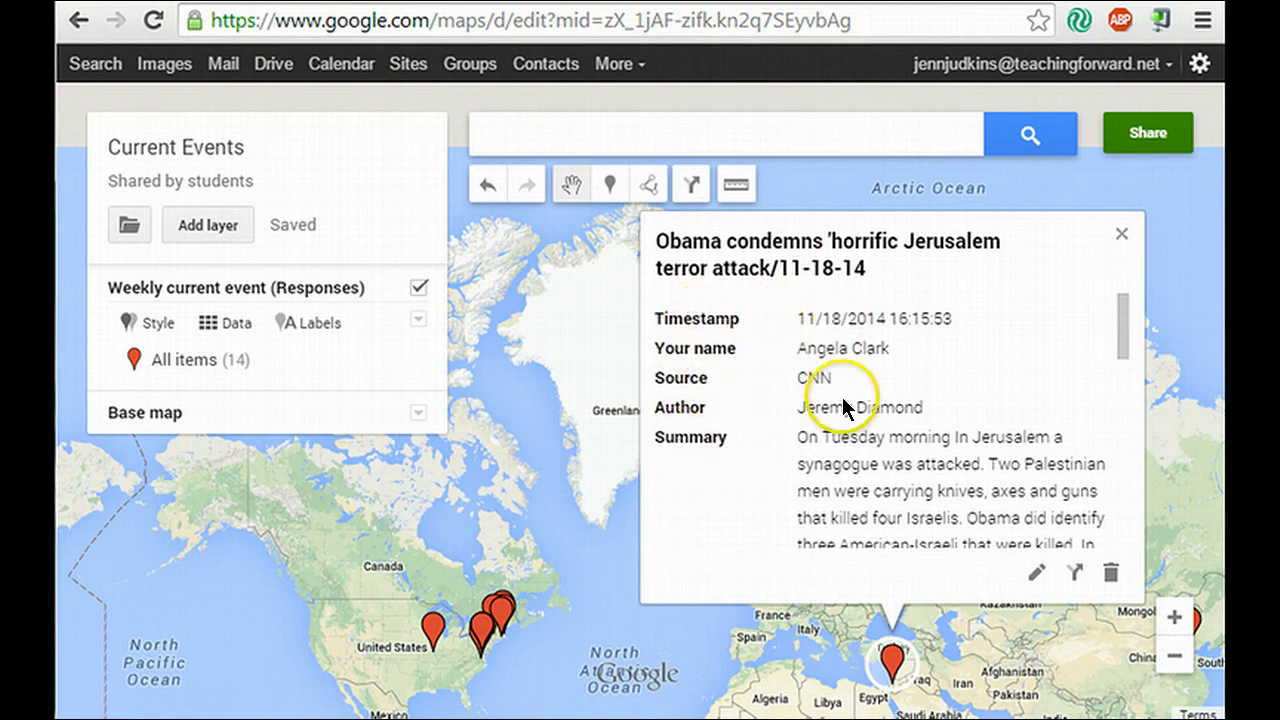
{"action": "scroll", "scroll_direction": "down", "scroll_amount": 3}
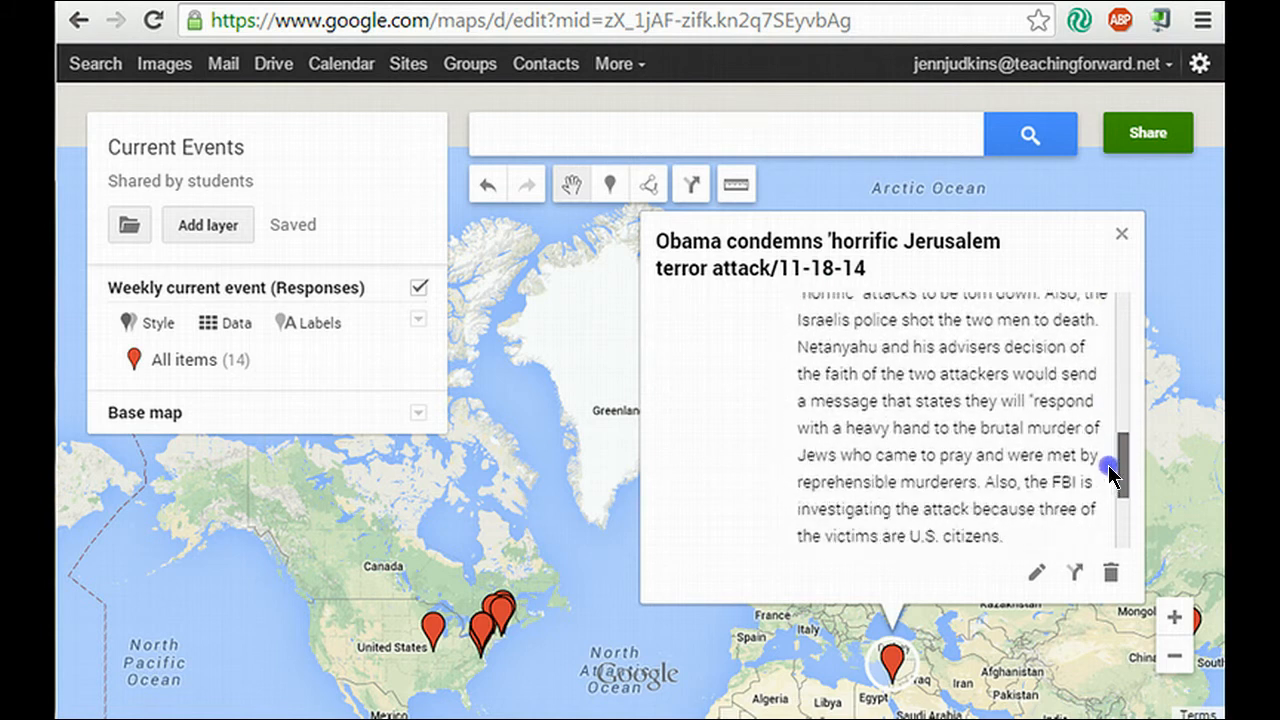
{"action": "scroll", "scroll_direction": "down", "scroll_amount": 3}
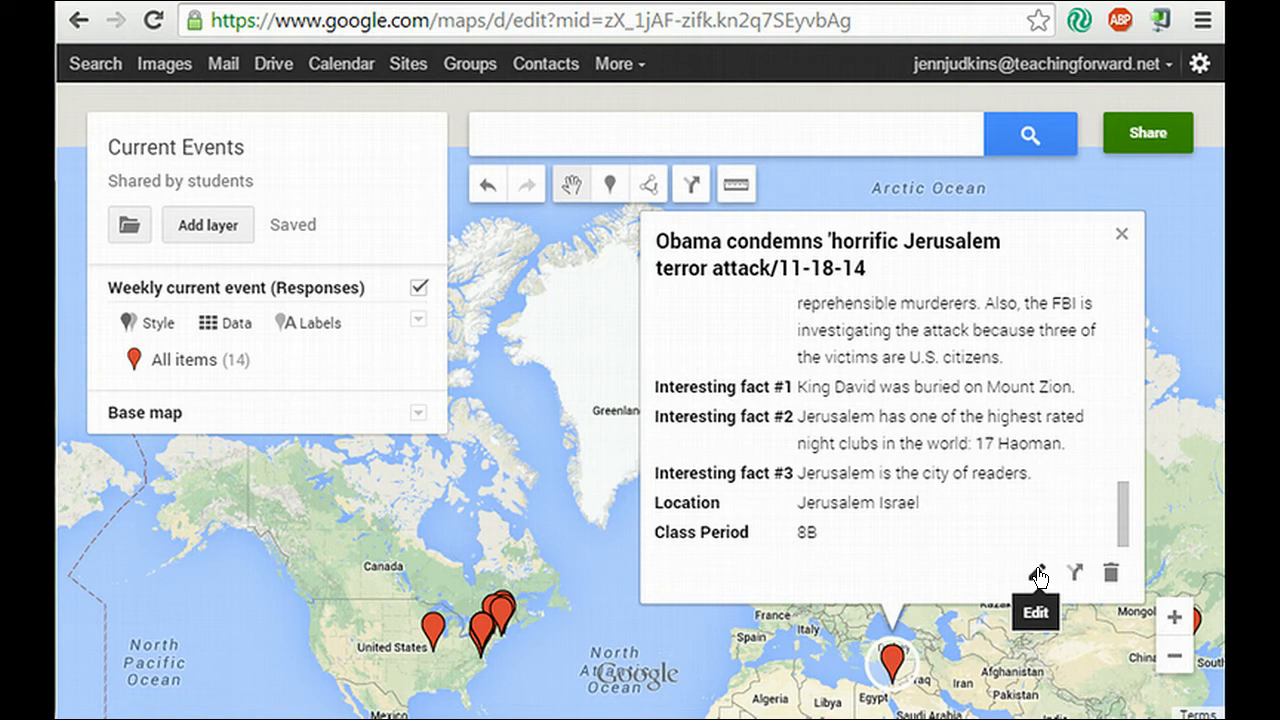
{"action": "mouse_move", "coordinate": [985, 315]}
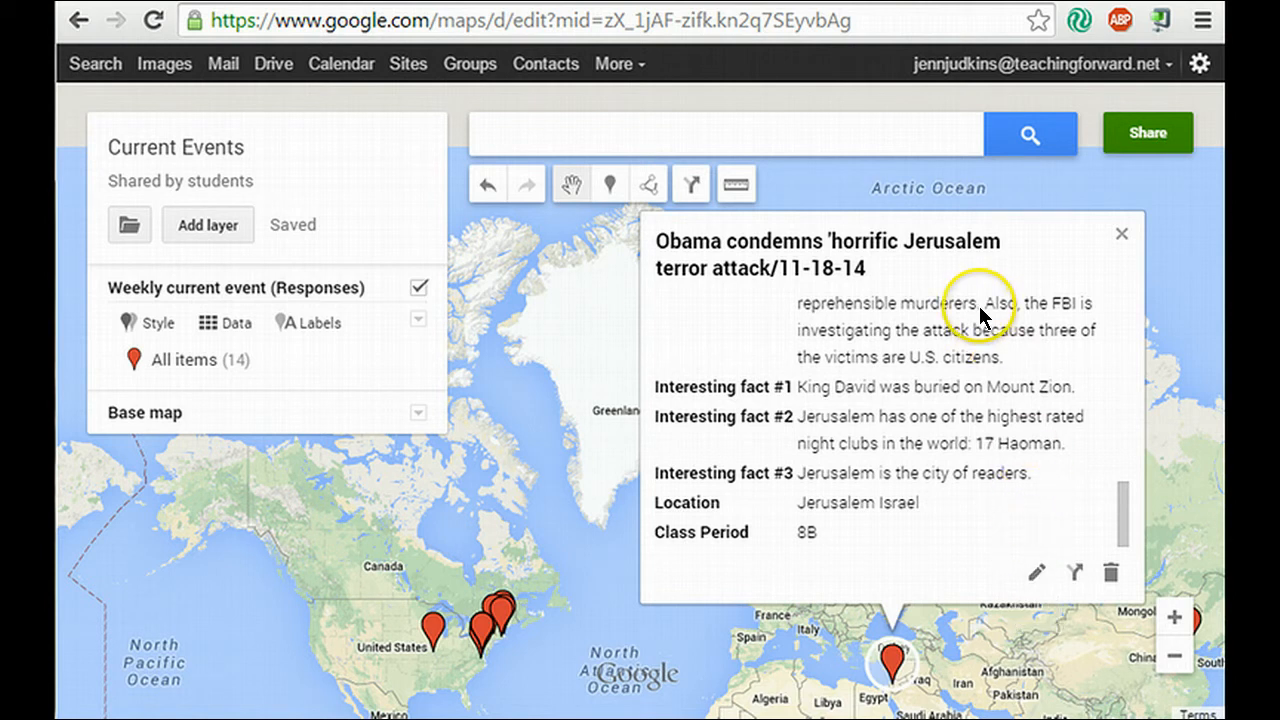
{"action": "mouse_move", "coordinate": [938, 455]}
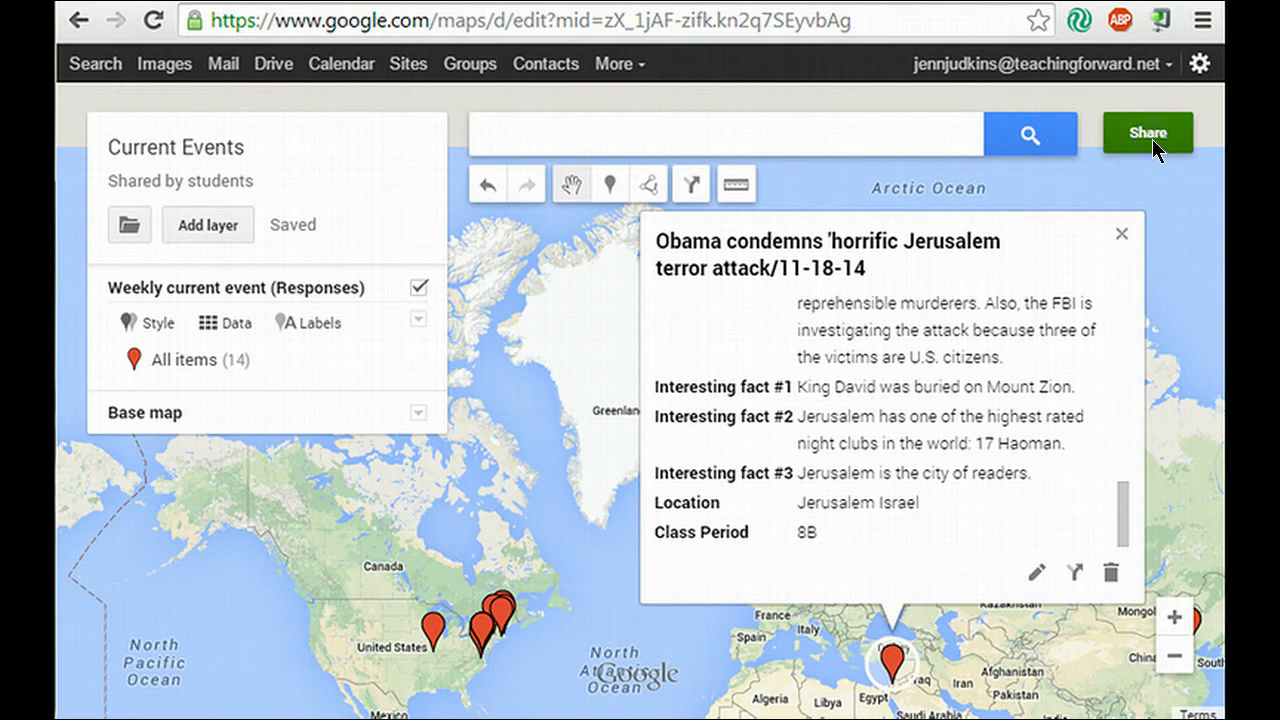
- Check the sharing dialog, close it, and edit the Jerusalem terror attack entry
{"action": "left_click", "coordinate": [1147, 131]}
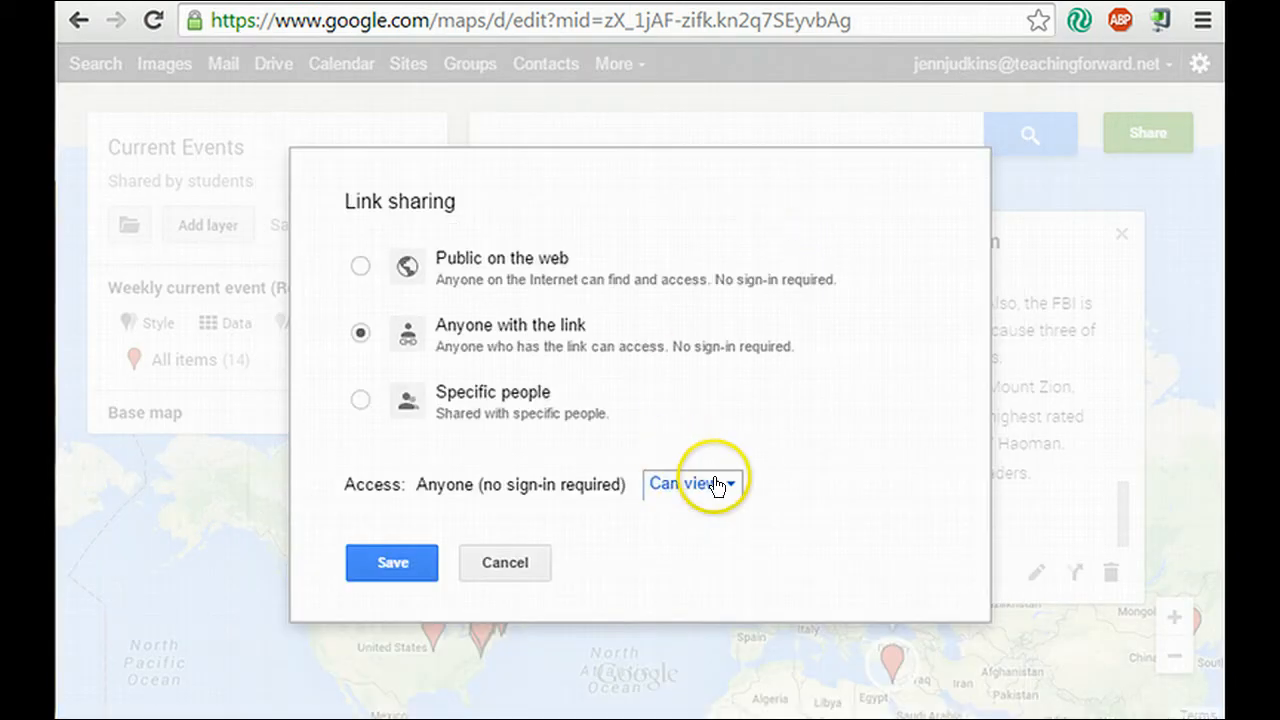
{"action": "left_click", "coordinate": [687, 484]}
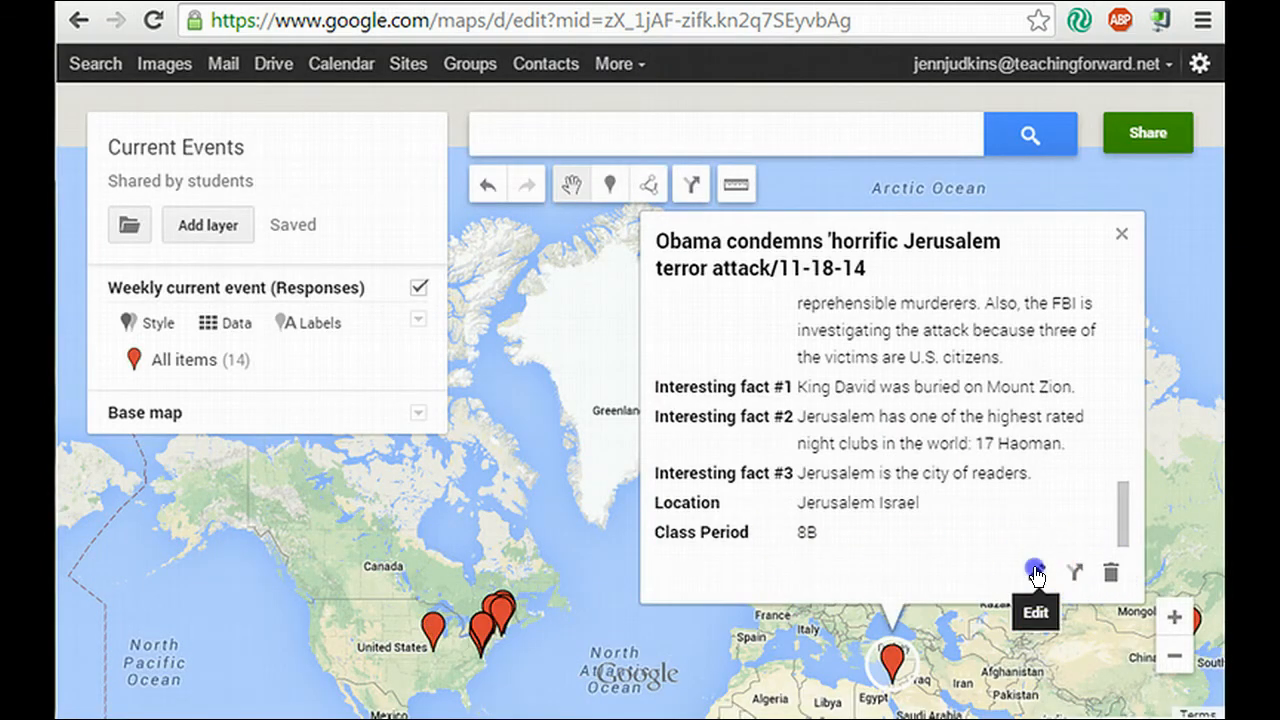
{"action": "left_click", "coordinate": [1035, 570]}
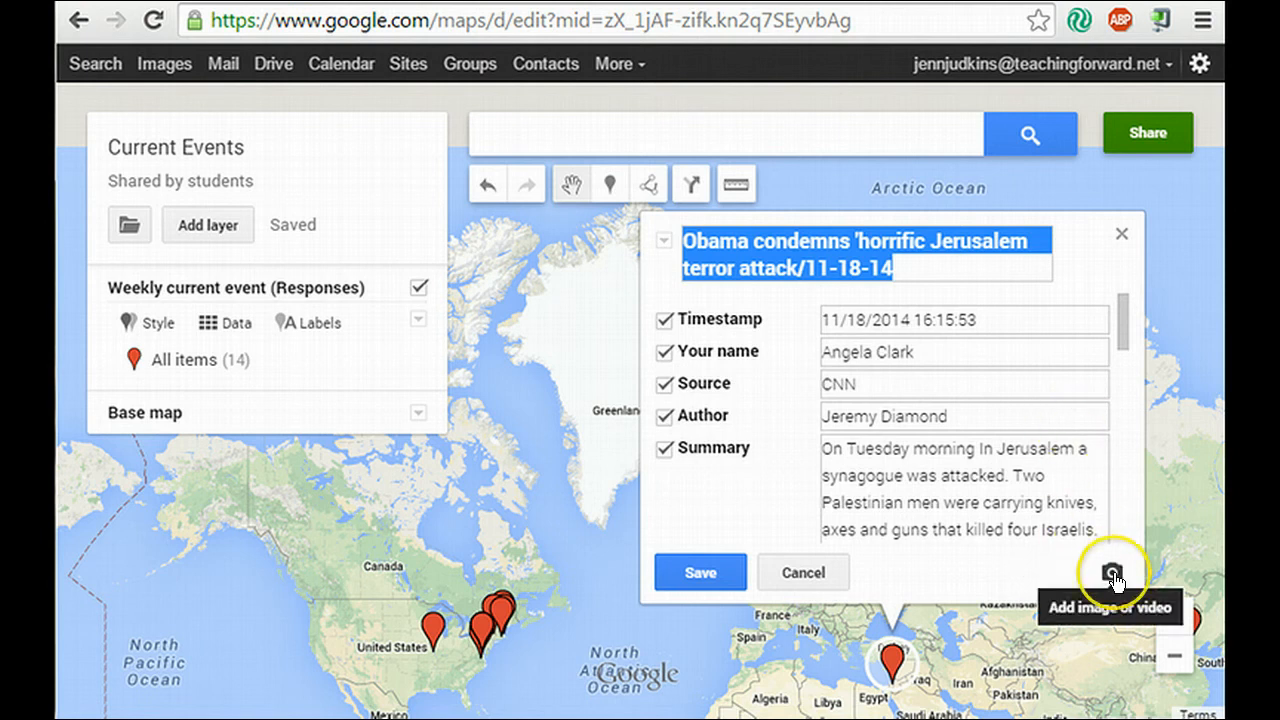